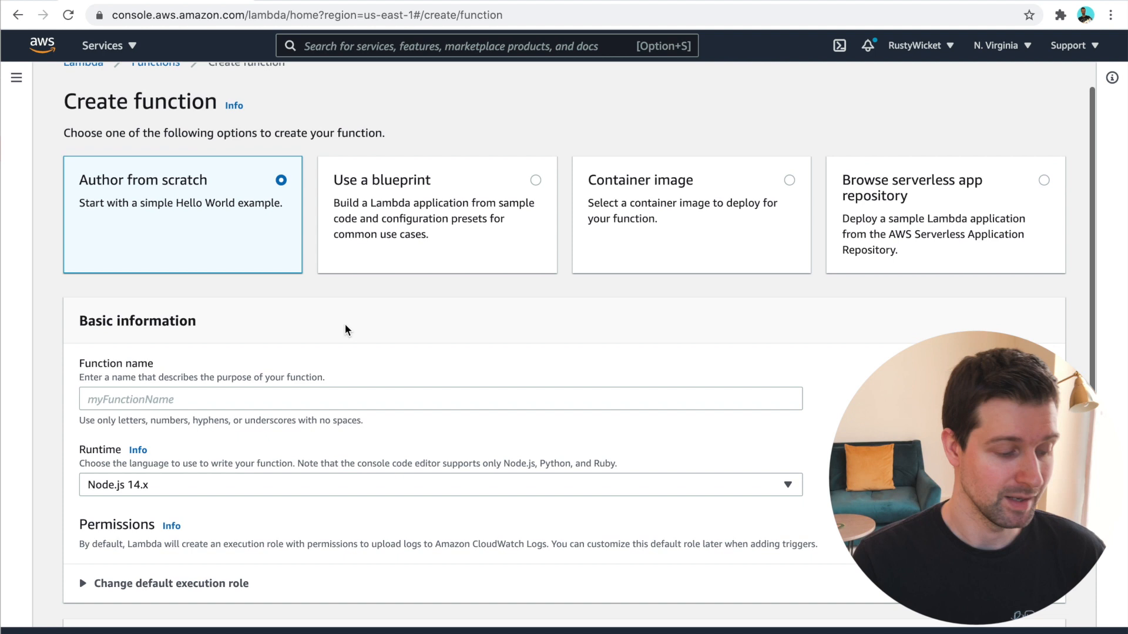
Step: Create a Node.js function named apiSecureKeys authored from scratch
type("api")
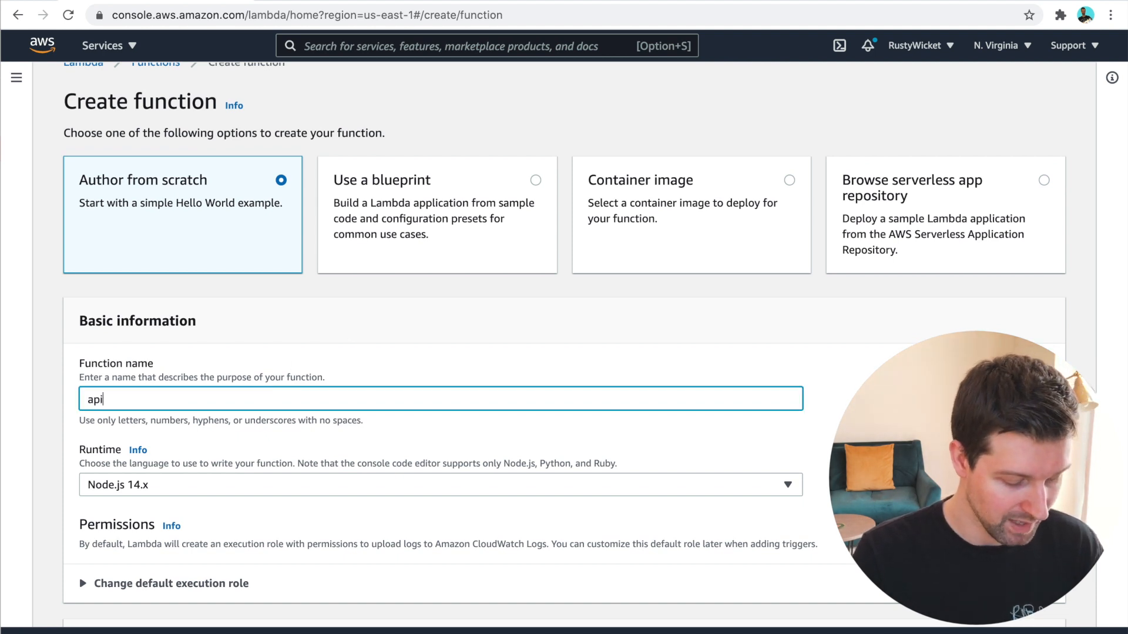
type("SecureKeys")
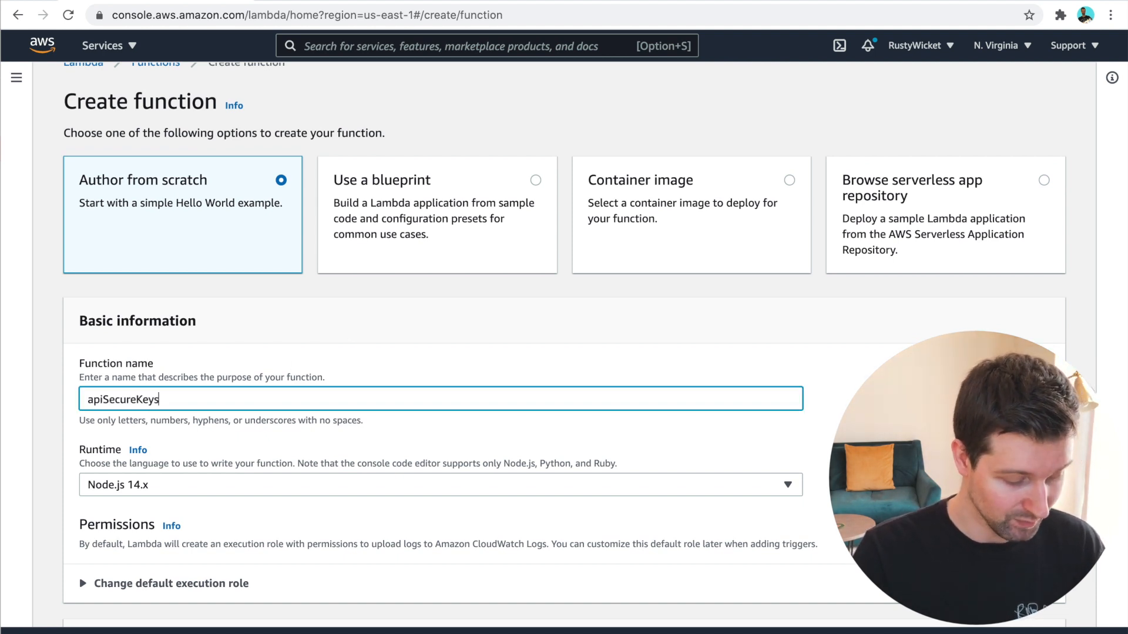
scroll("down", 3)
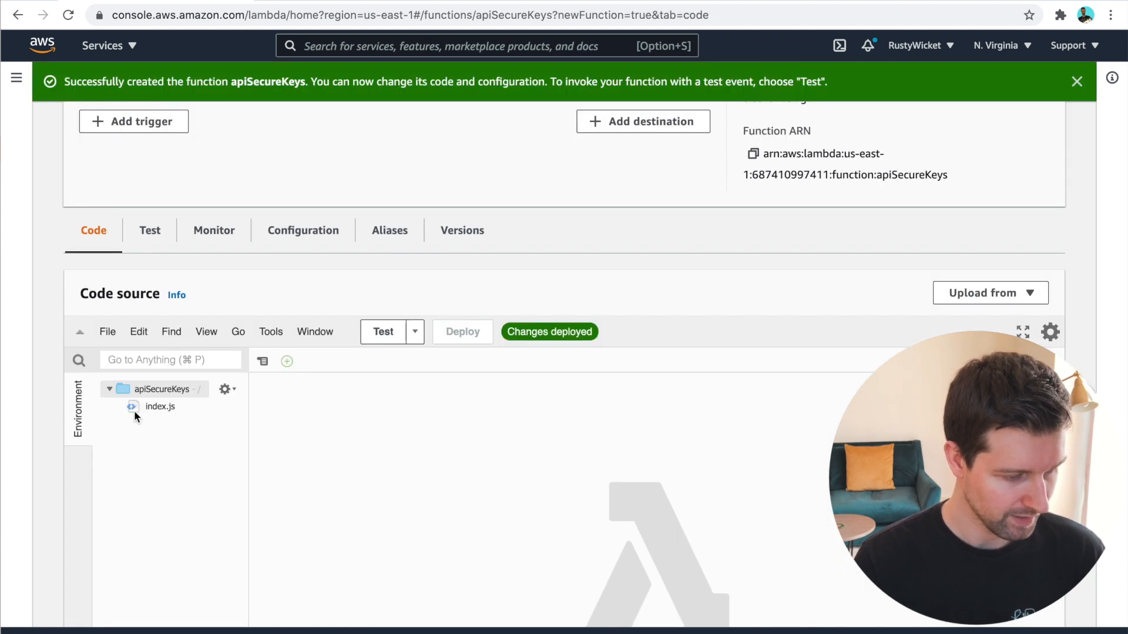
Step: View the default index.js handler and start adding a trigger to apiSecureKeys
double_click(159, 407)
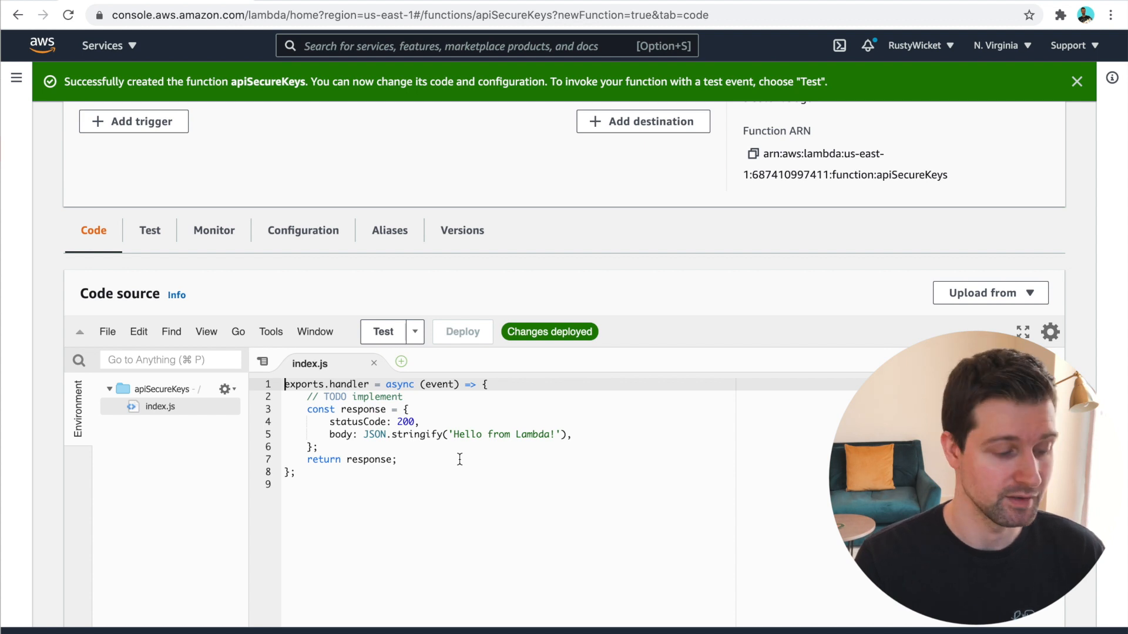
scroll("up", 3)
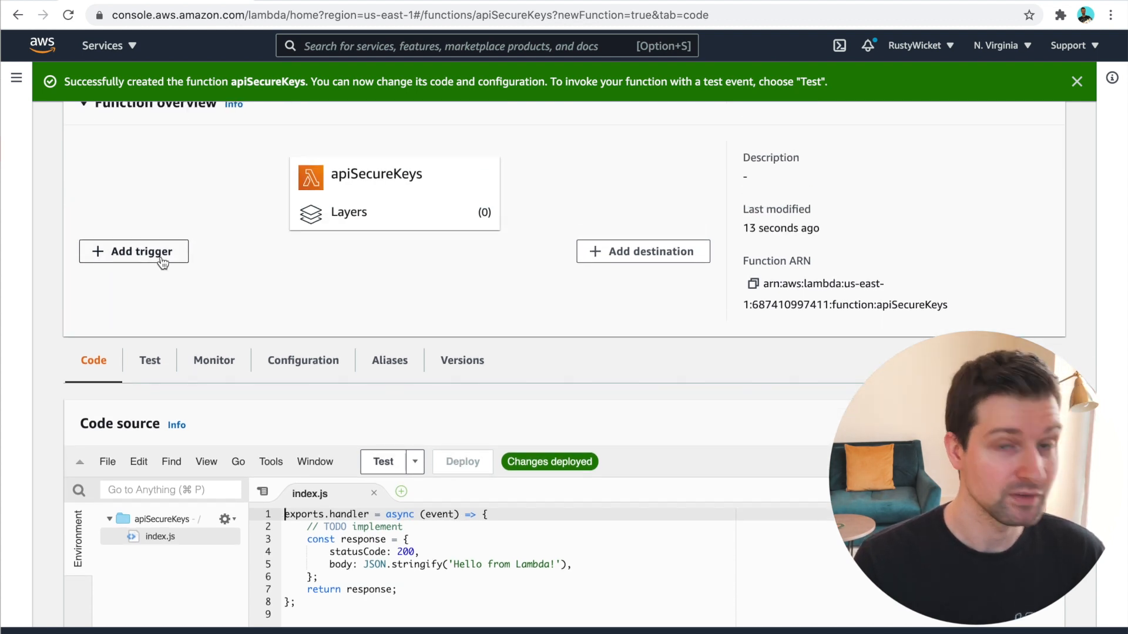
left_click(134, 251)
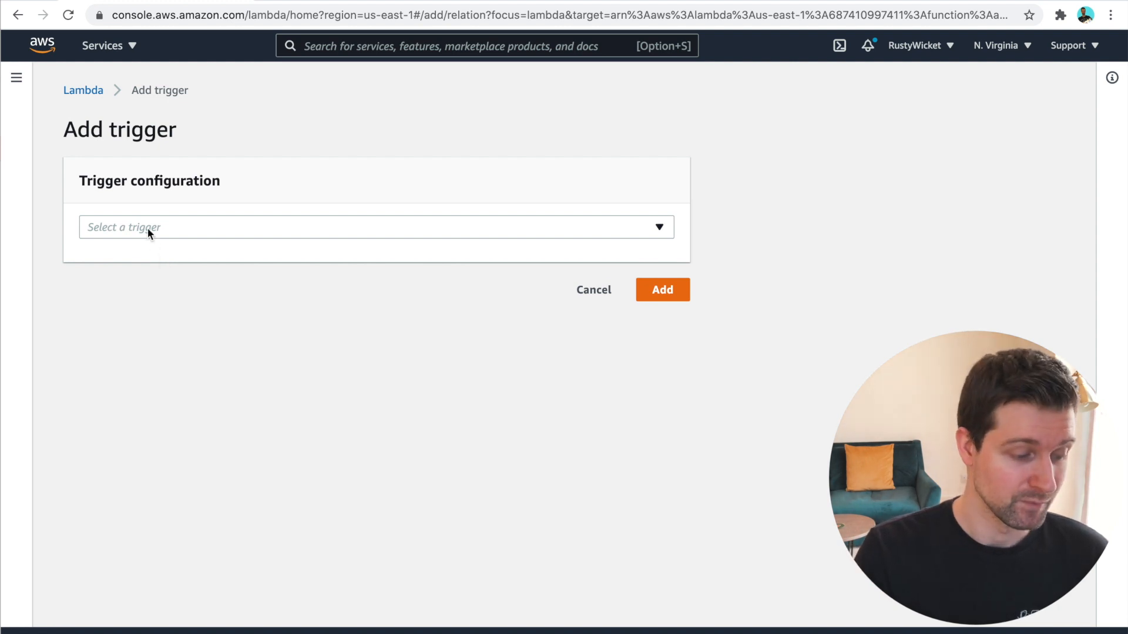
Step: Configure a new open HTTP API Gateway trigger with CORS enabled
left_click(376, 227)
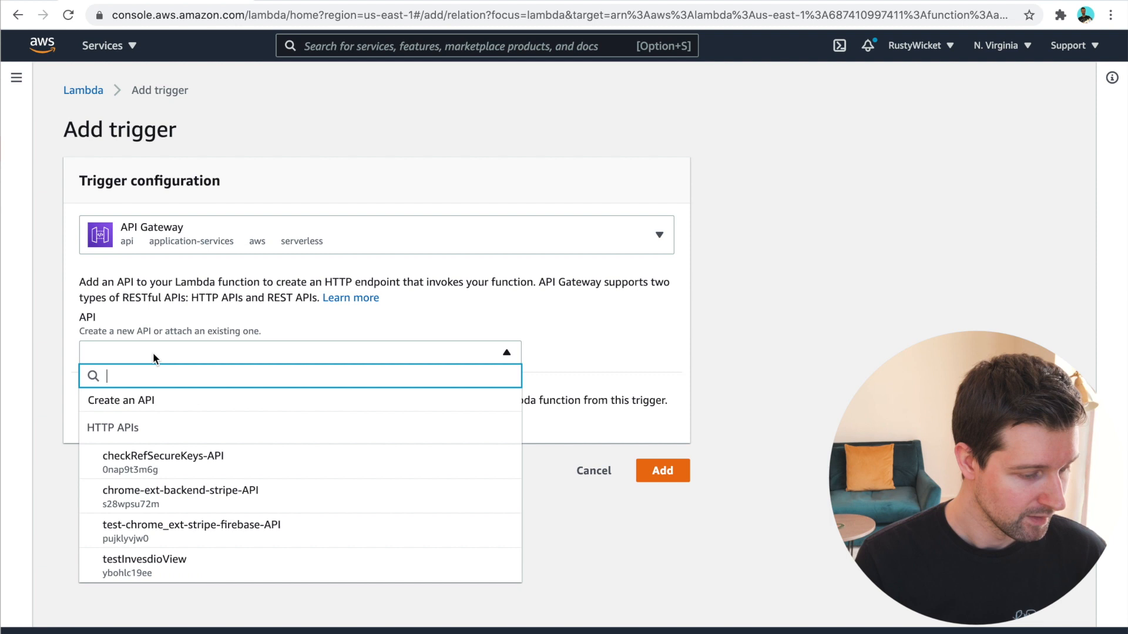
left_click(121, 400)
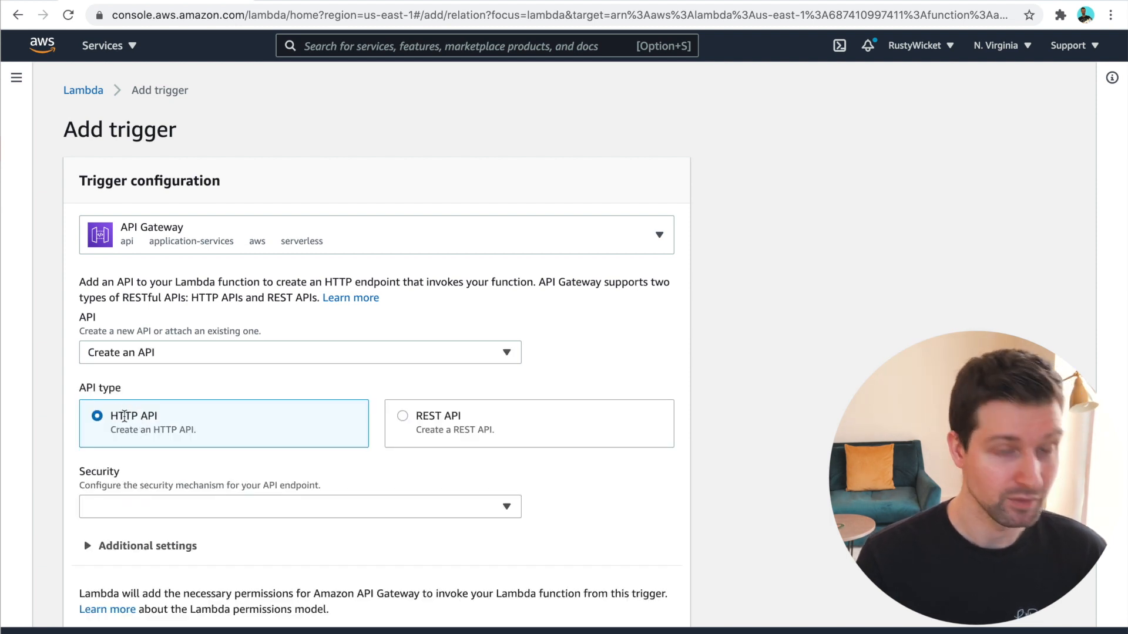
left_click(300, 507)
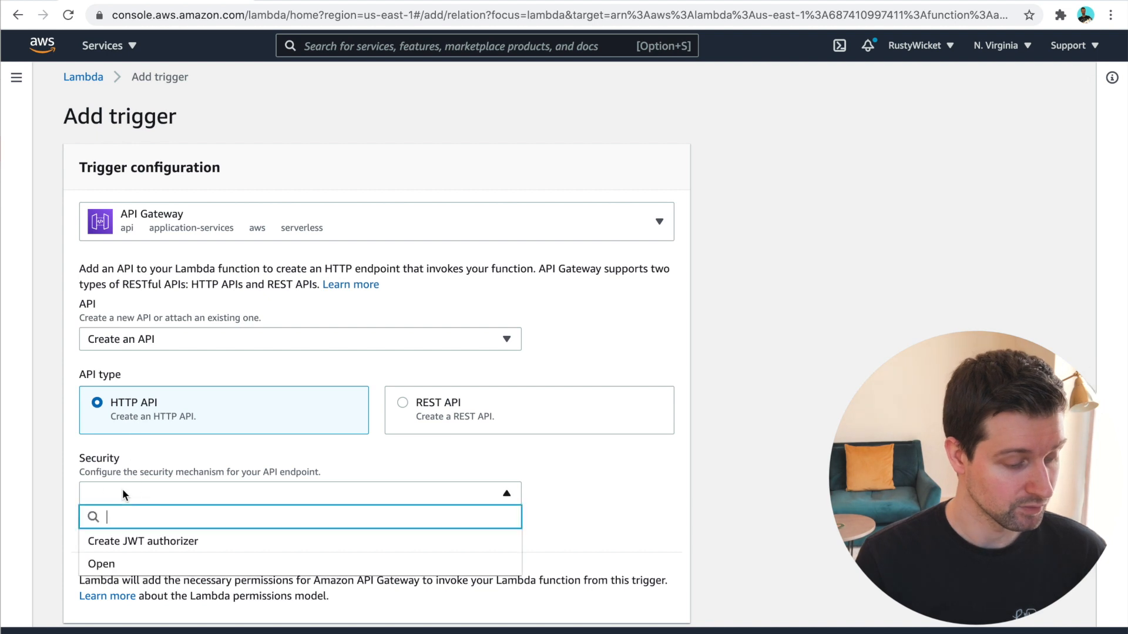
left_click(101, 564)
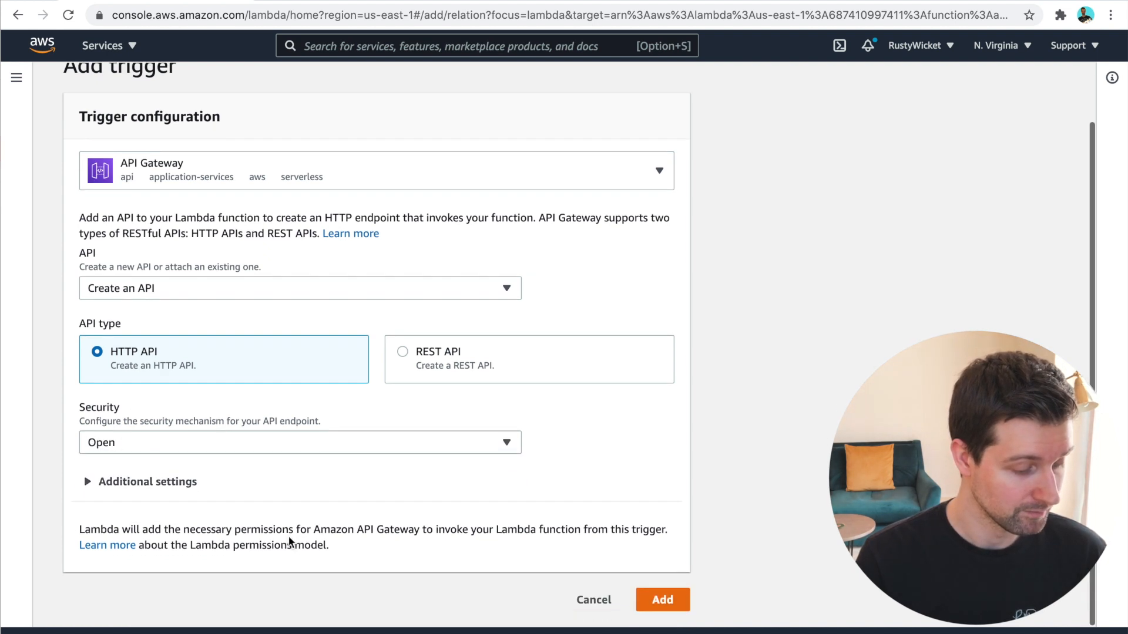
left_click(147, 481)
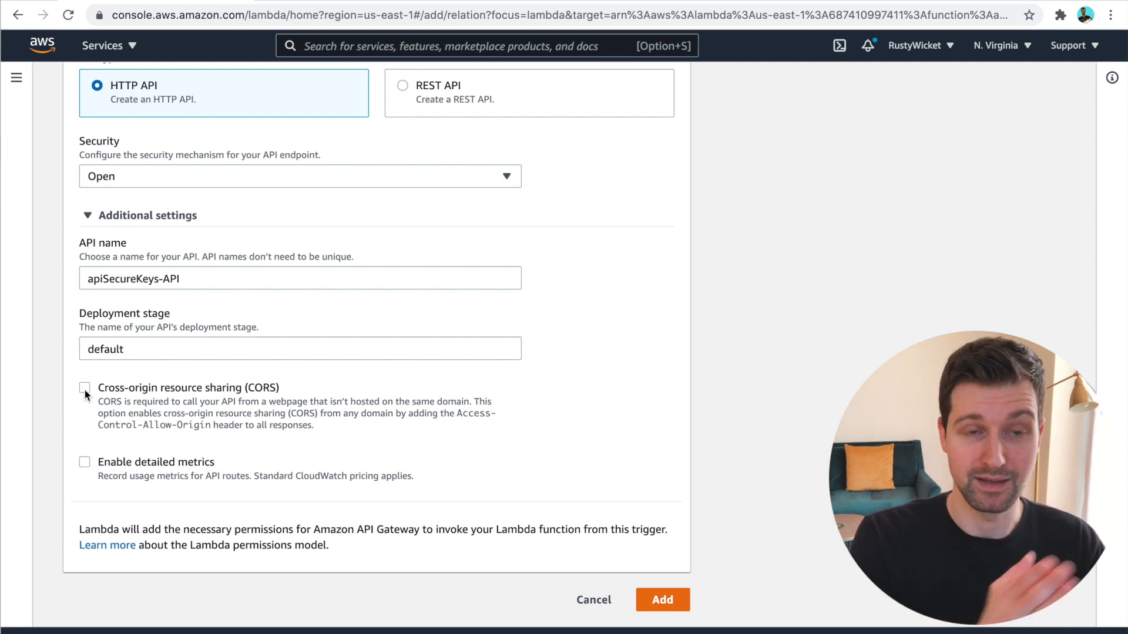
left_click(84, 389)
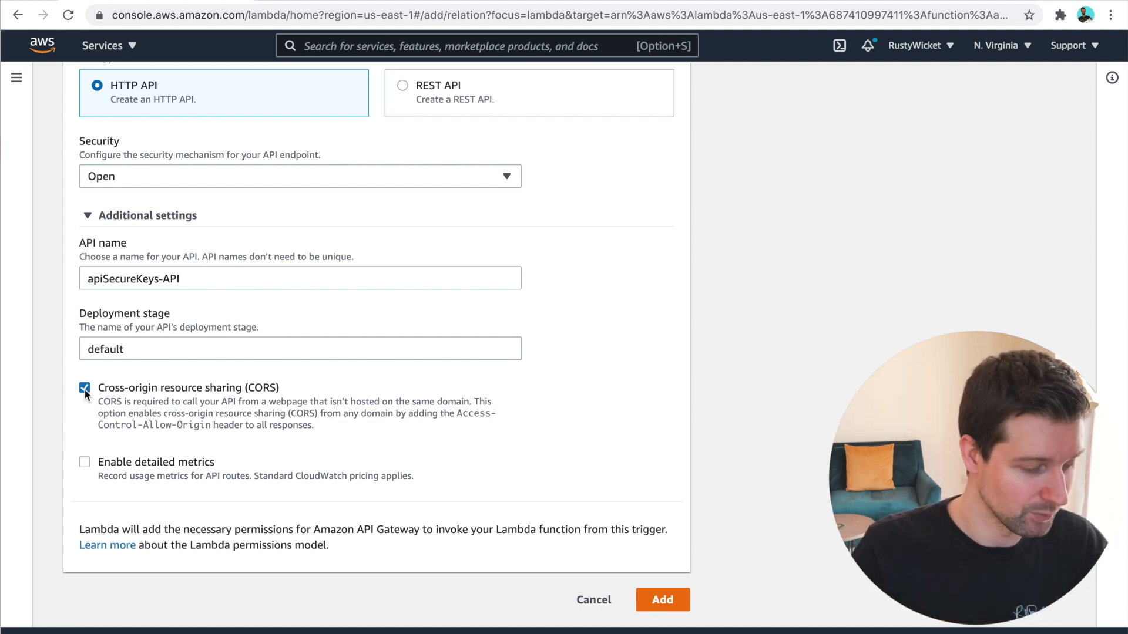
Step: Add the configured apiSecureKeys-API trigger to the function
left_click(662, 599)
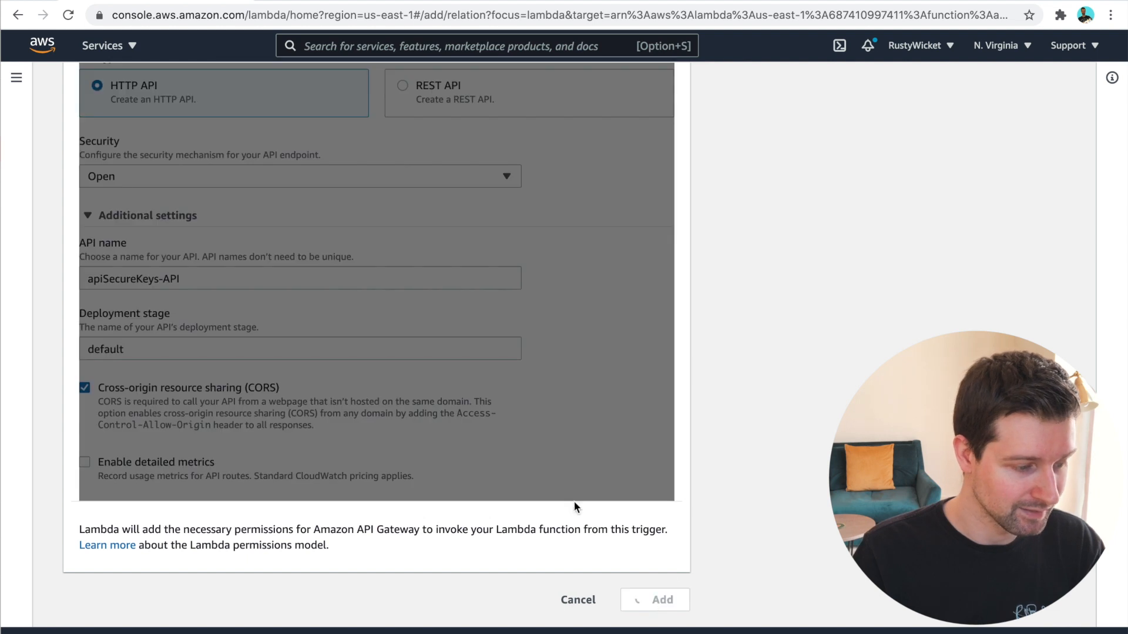
left_click(662, 599)
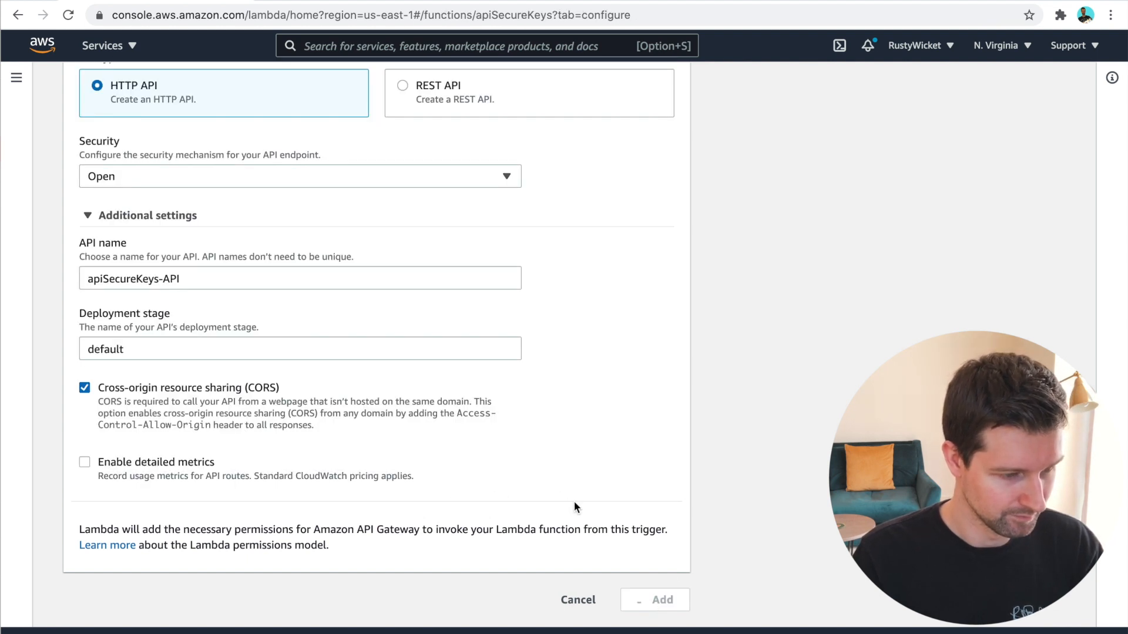
left_click(655, 599)
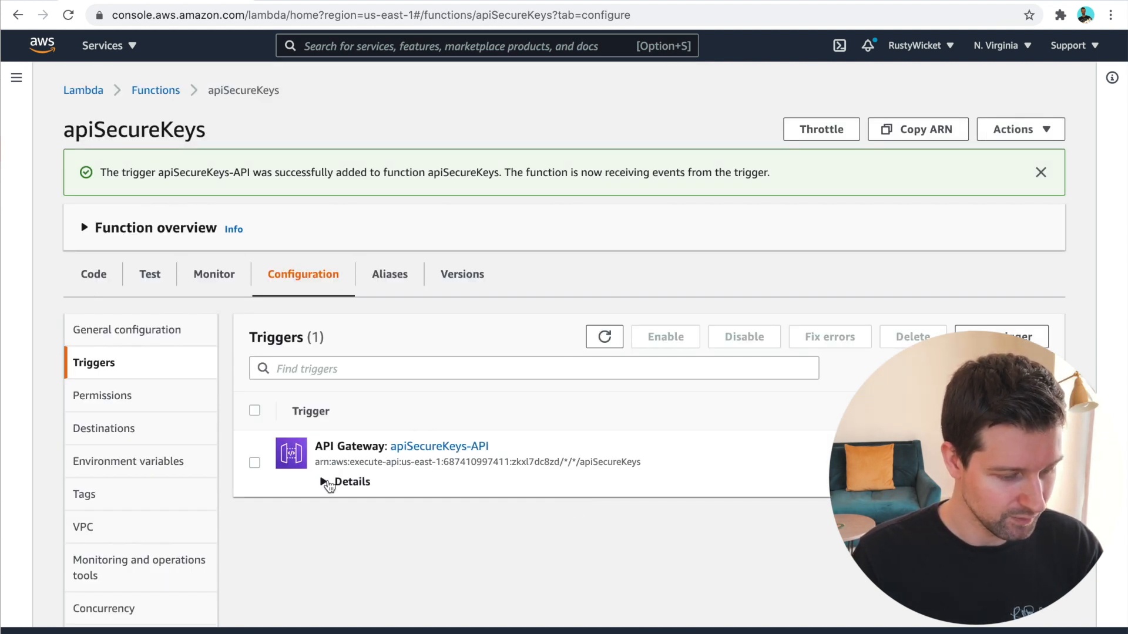
Step: Inspect the trigger's endpoint URL details, then return to the function's source code
left_click(346, 482)
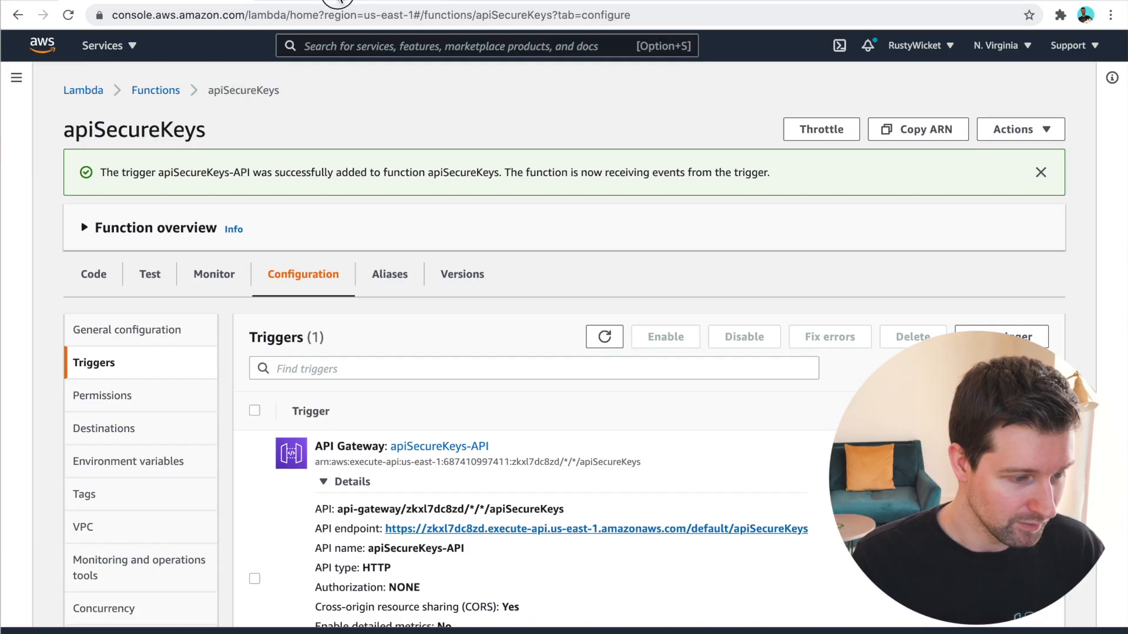
left_click(595, 529)
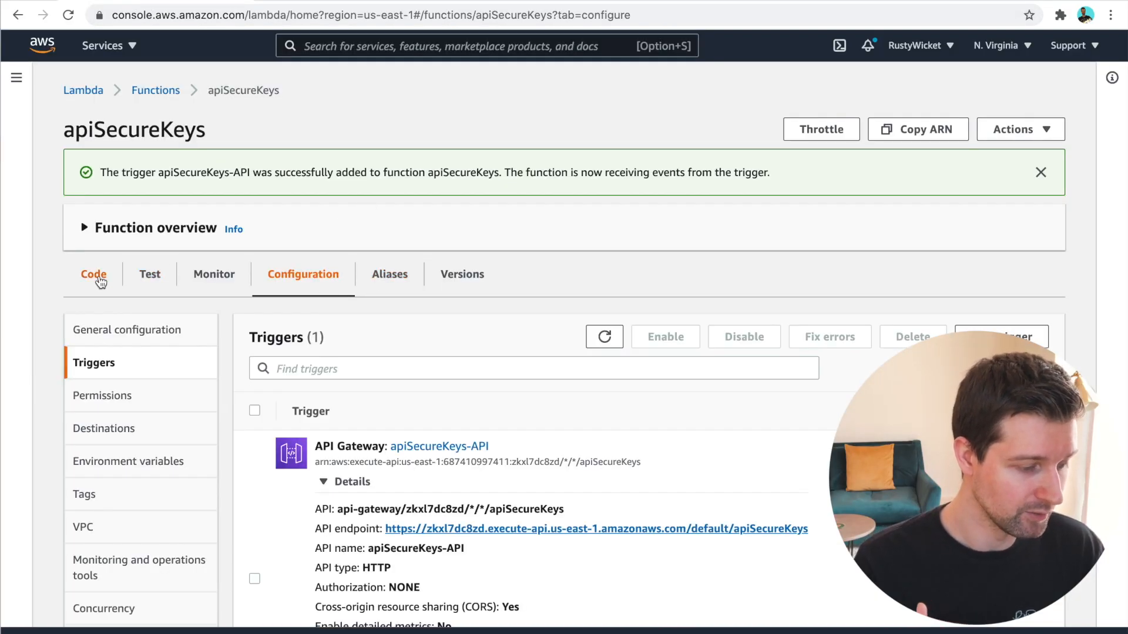
left_click(93, 274)
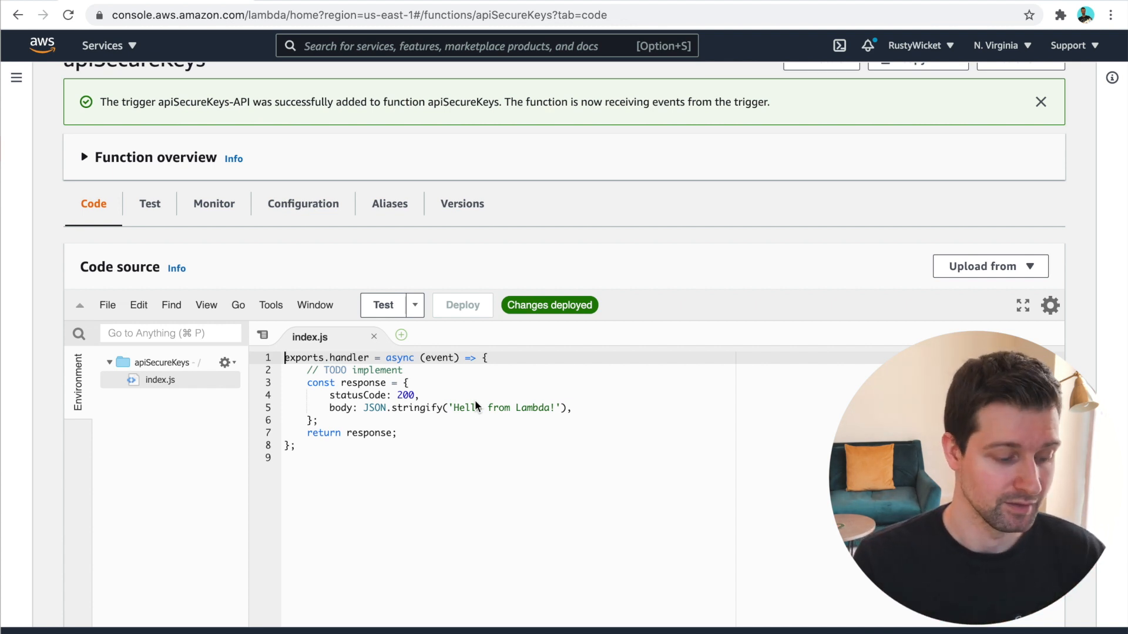
Step: Replace index.js with a handler returning keys only for POST from the chrome-extension origin
scroll("up", 3)
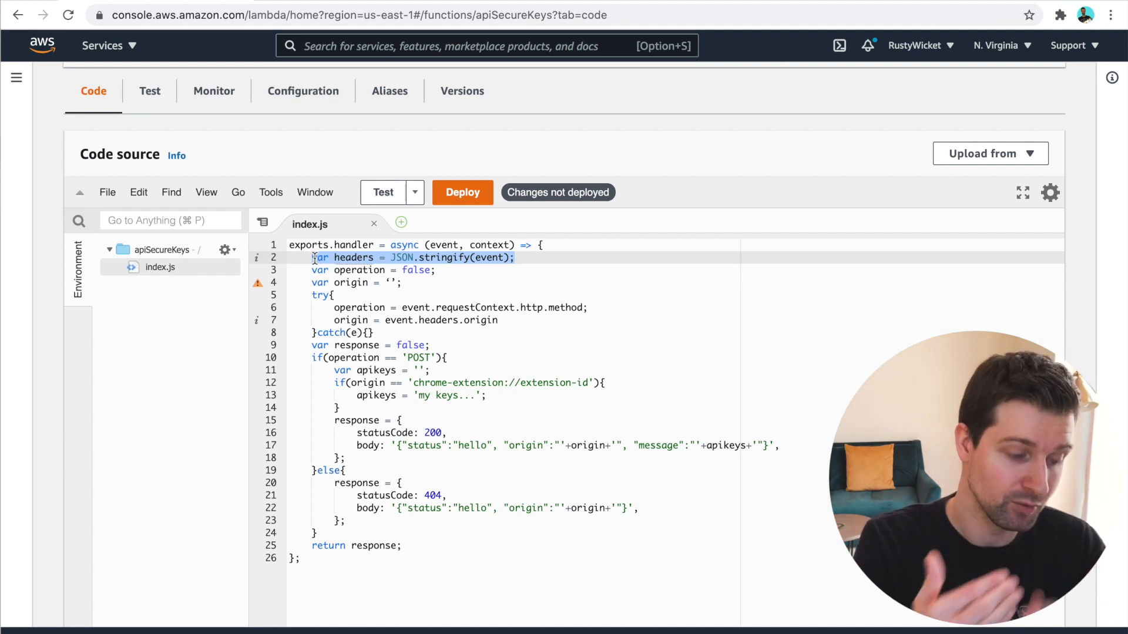
left_click(435, 271)
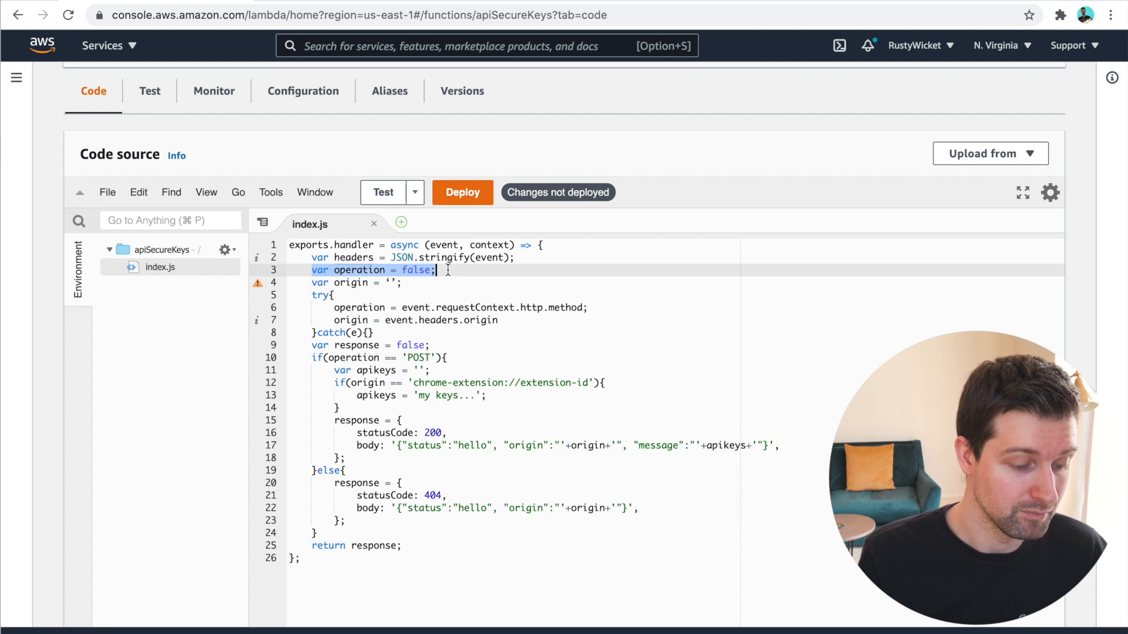
left_click(389, 283)
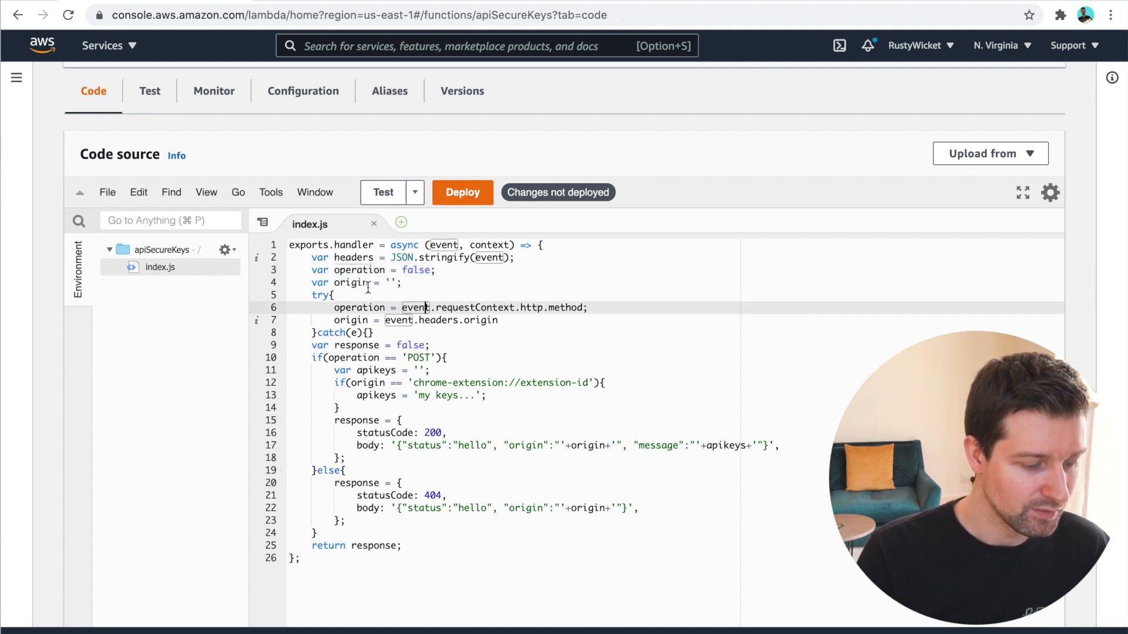
scroll("down", 3)
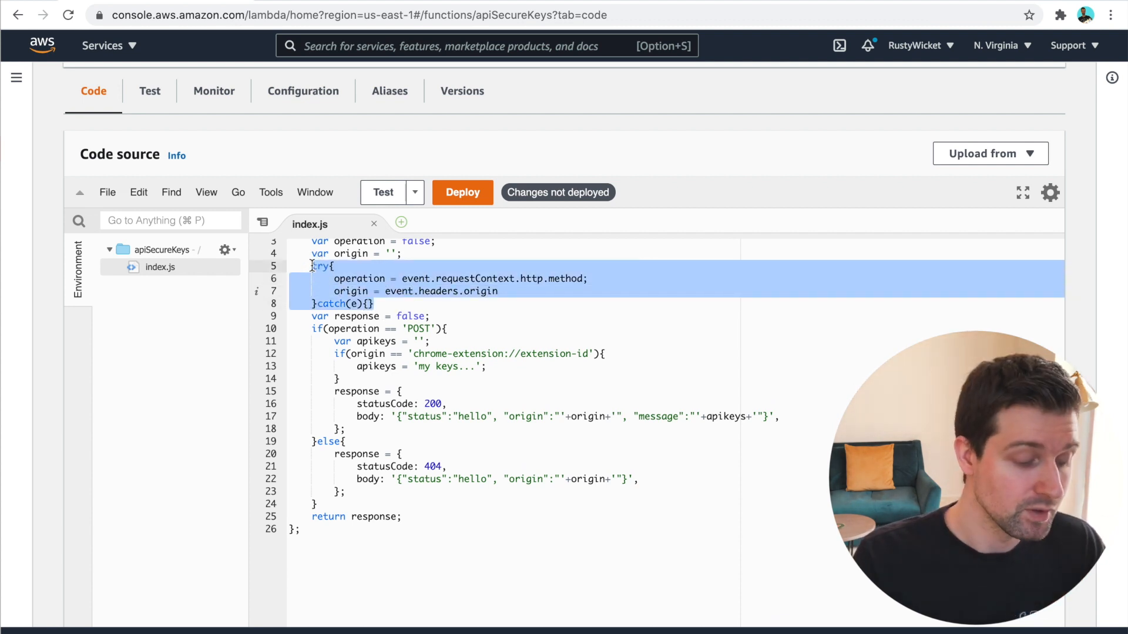
left_click(498, 292)
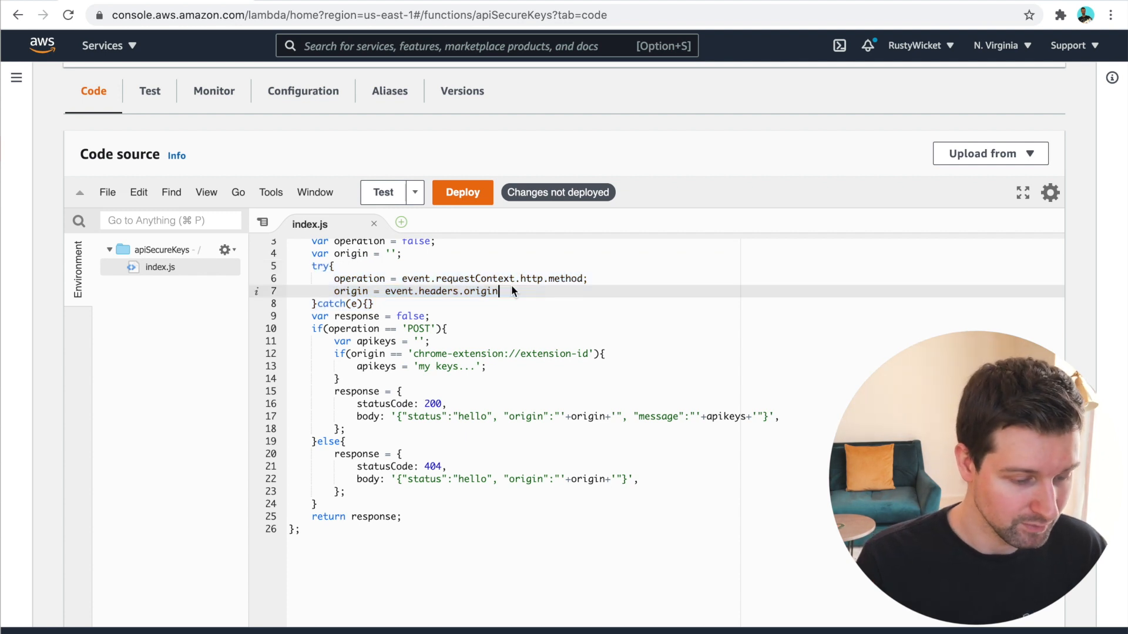
double_click(360, 279)
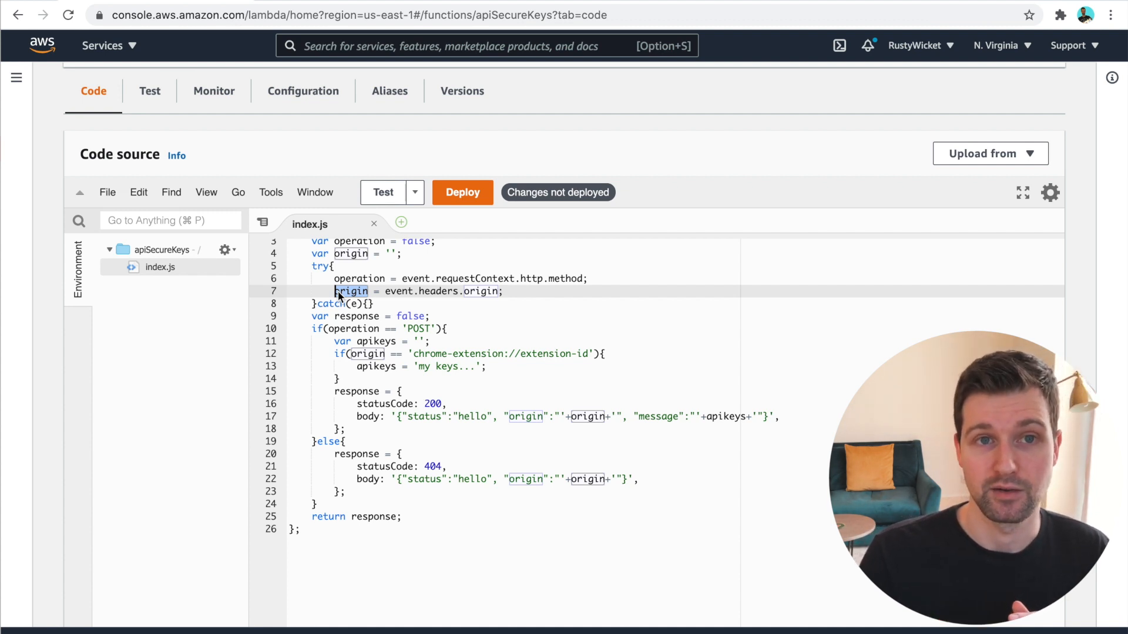
left_click(374, 303)
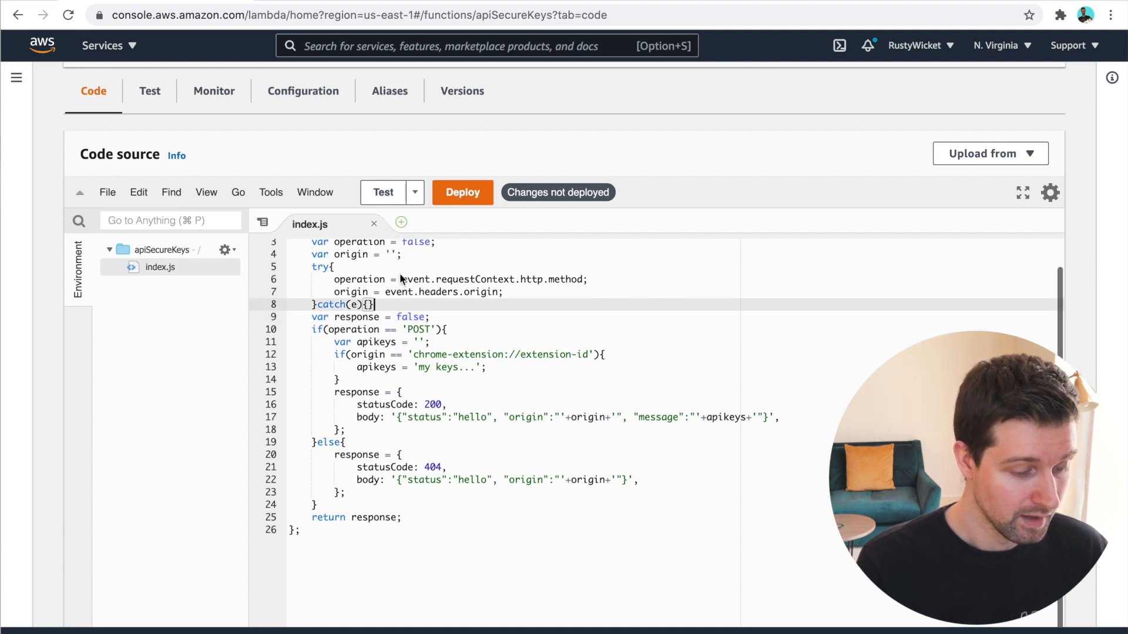
scroll("down", 3)
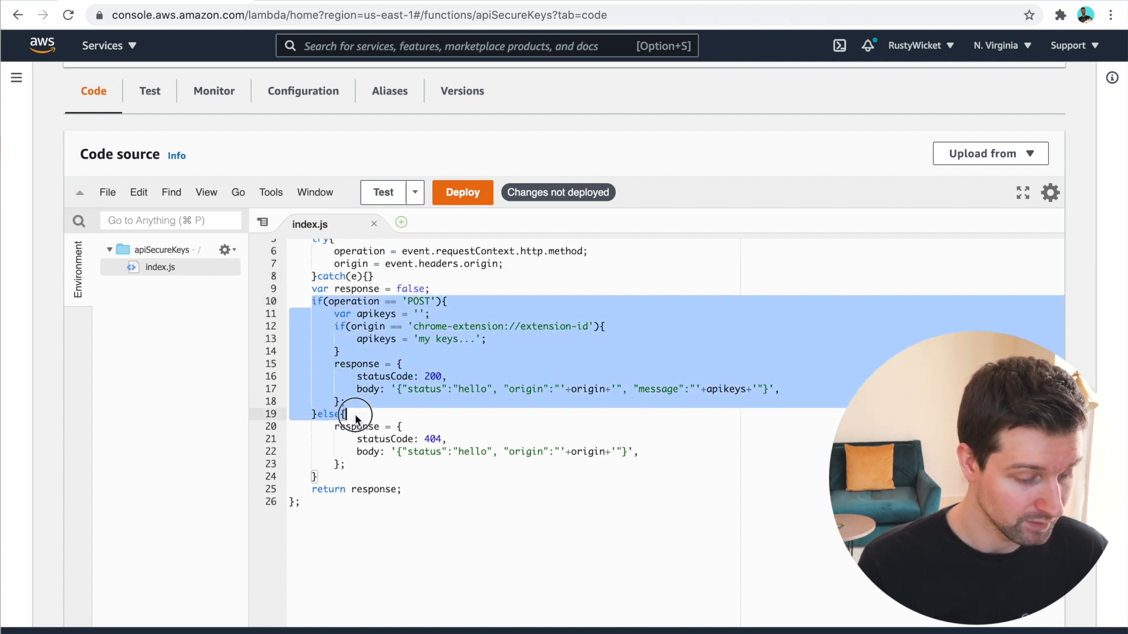
left_click(431, 325)
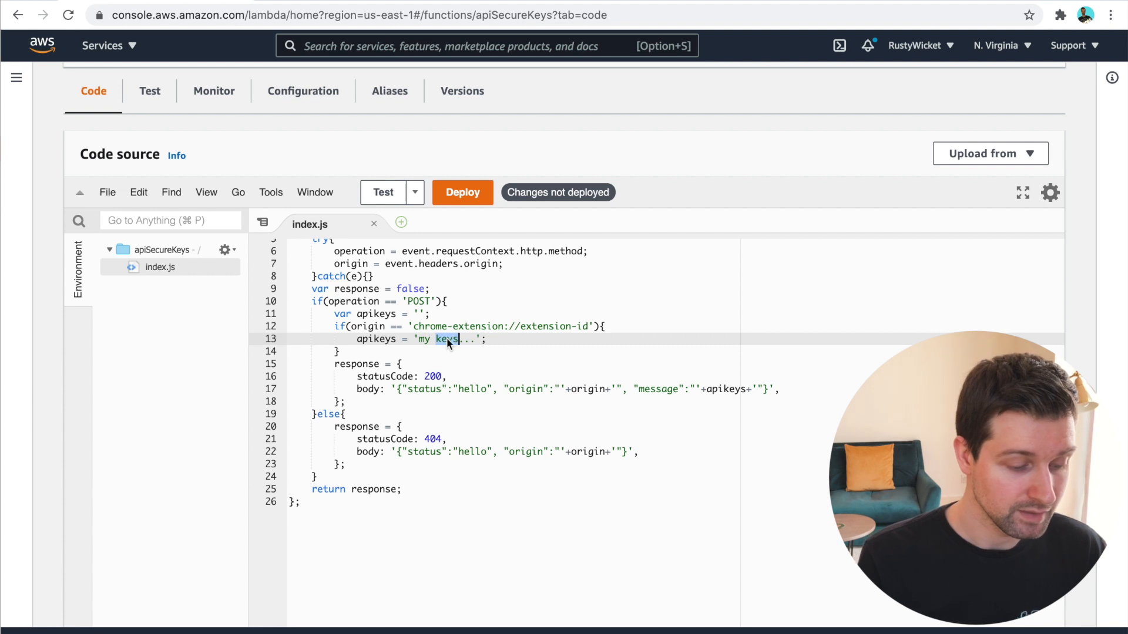
mouse_move(445, 344)
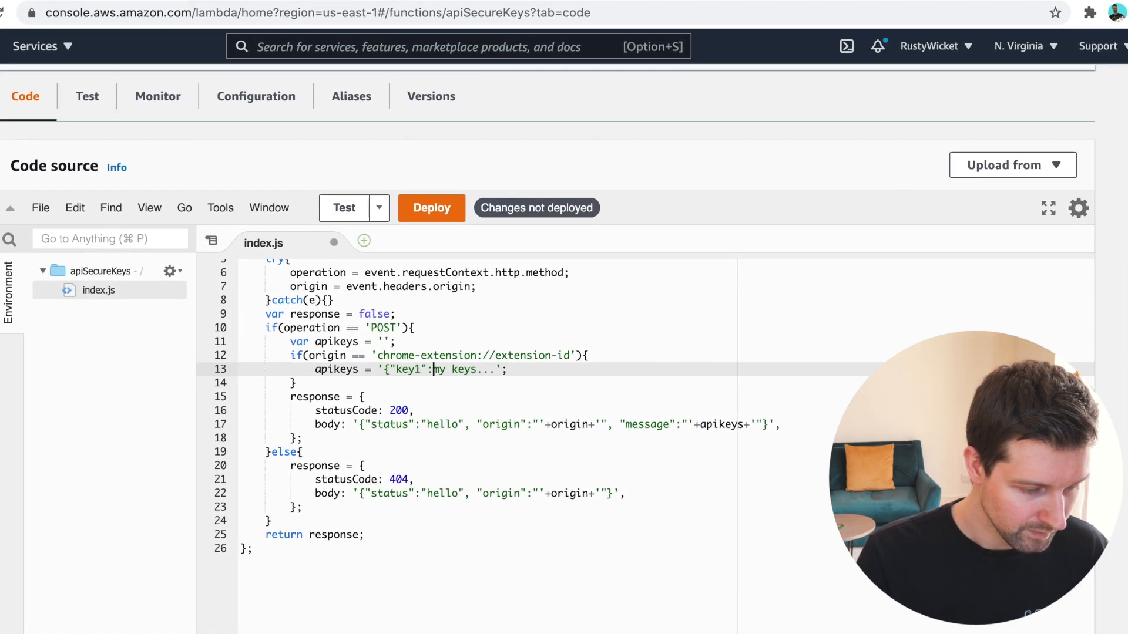
type("keyone\", \"key-two\":")
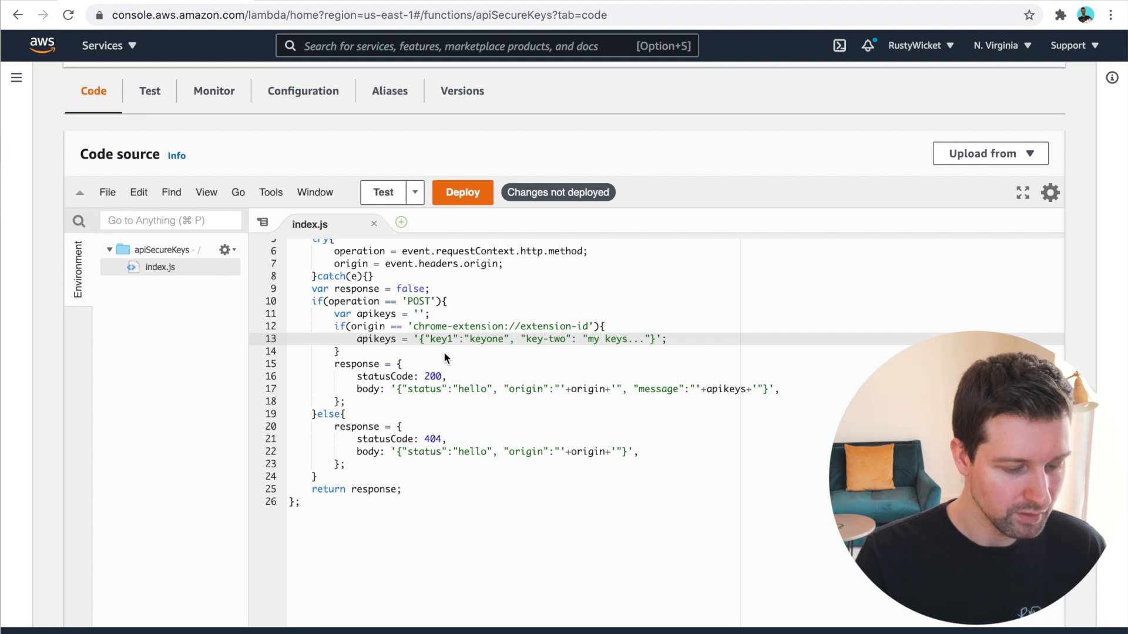
double_click(727, 389)
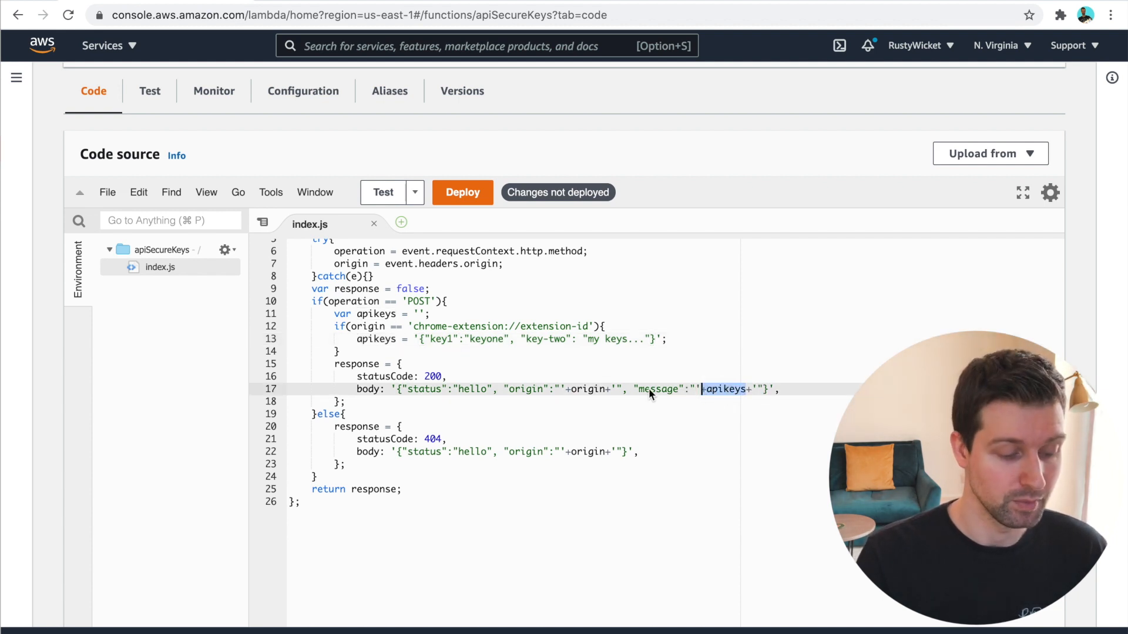
left_click(522, 476)
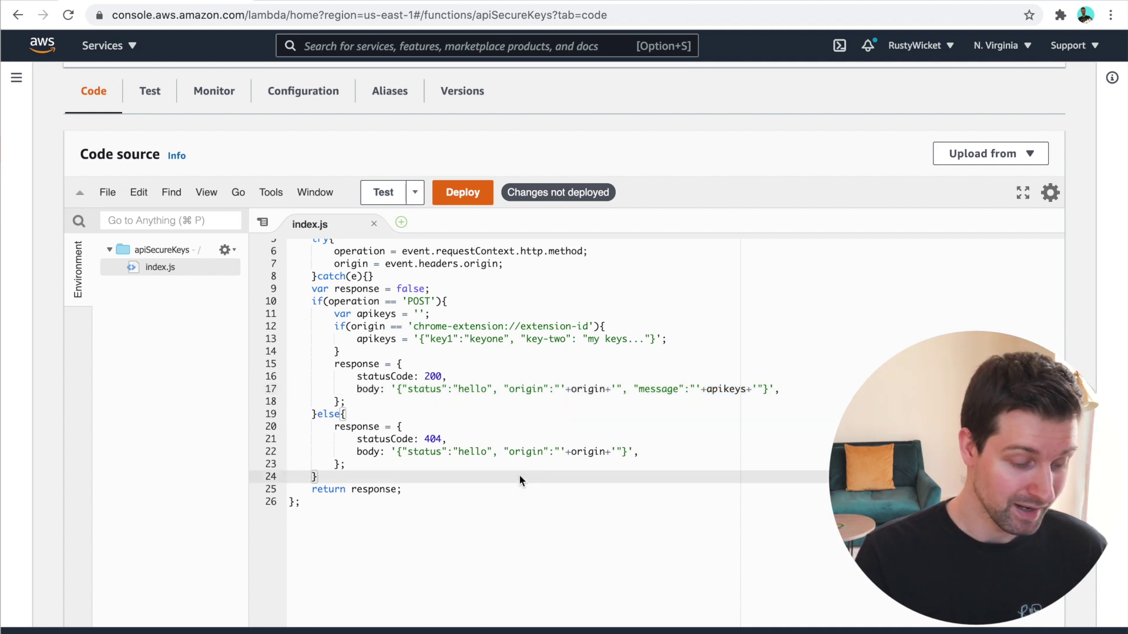
left_click(461, 192)
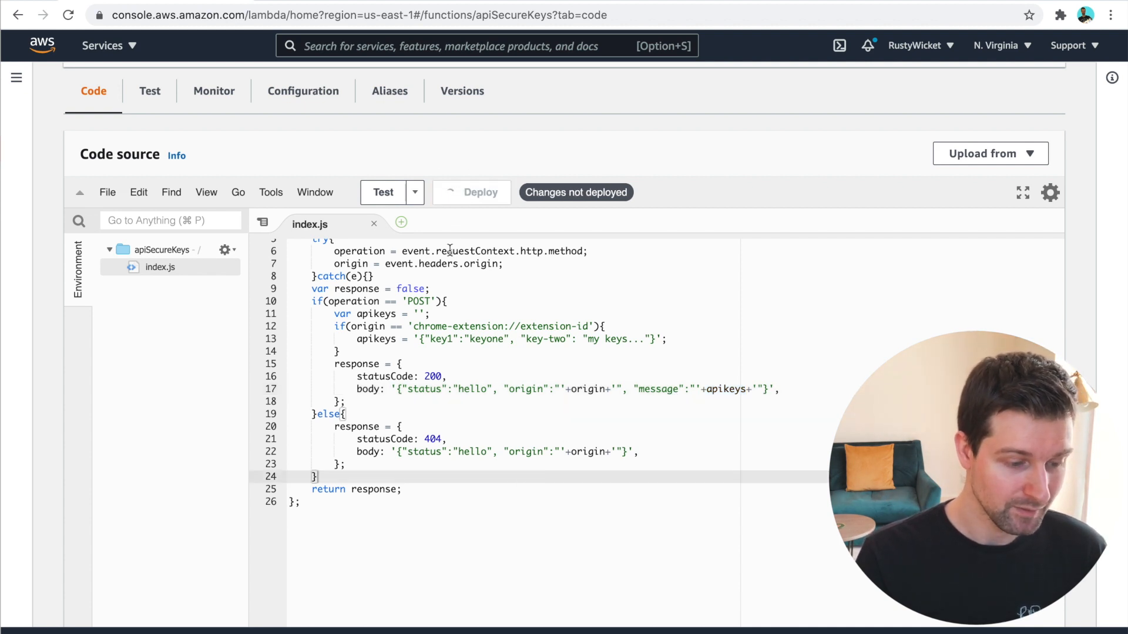
Step: Check the endpoint in the browser, echo the request method in the non-POST status, and deploy
left_click(479, 192)
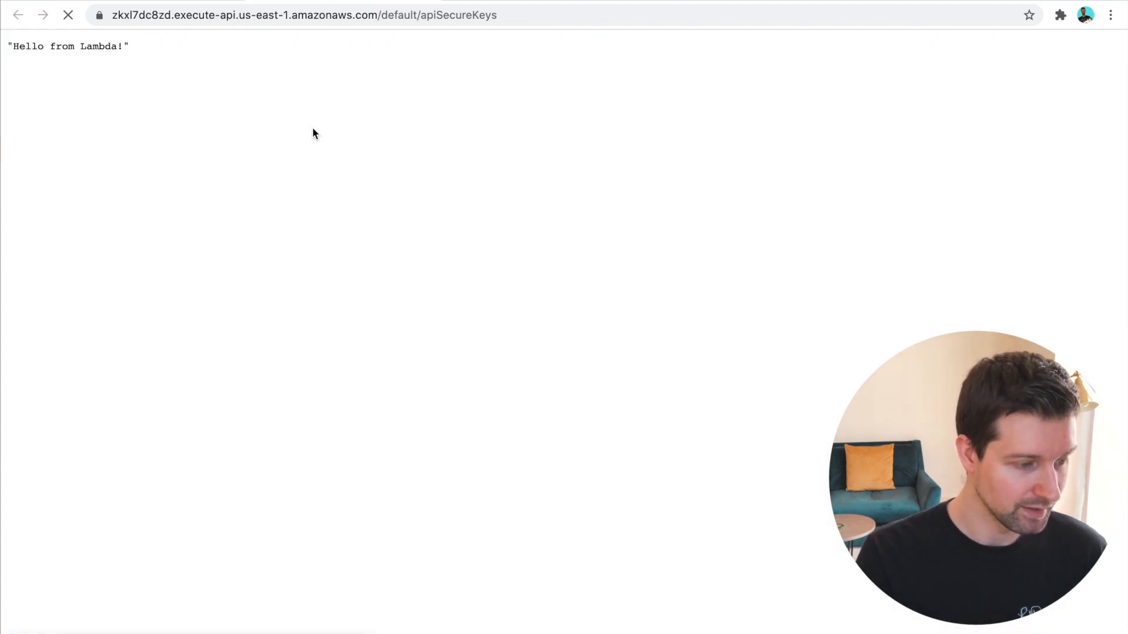
left_click(68, 15)
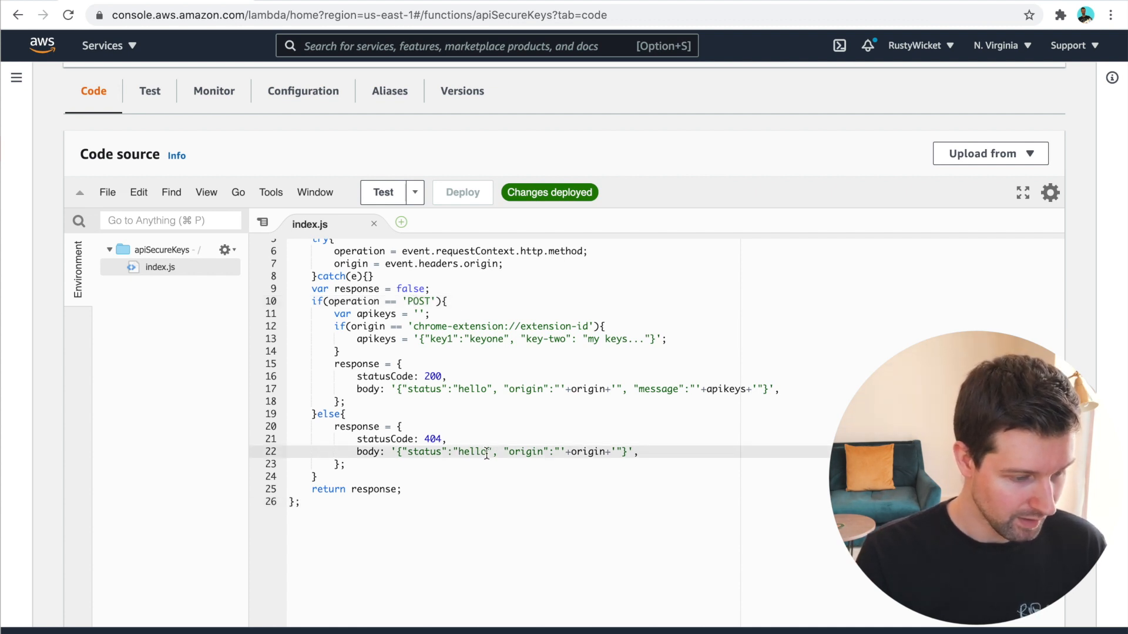
type("'++'")
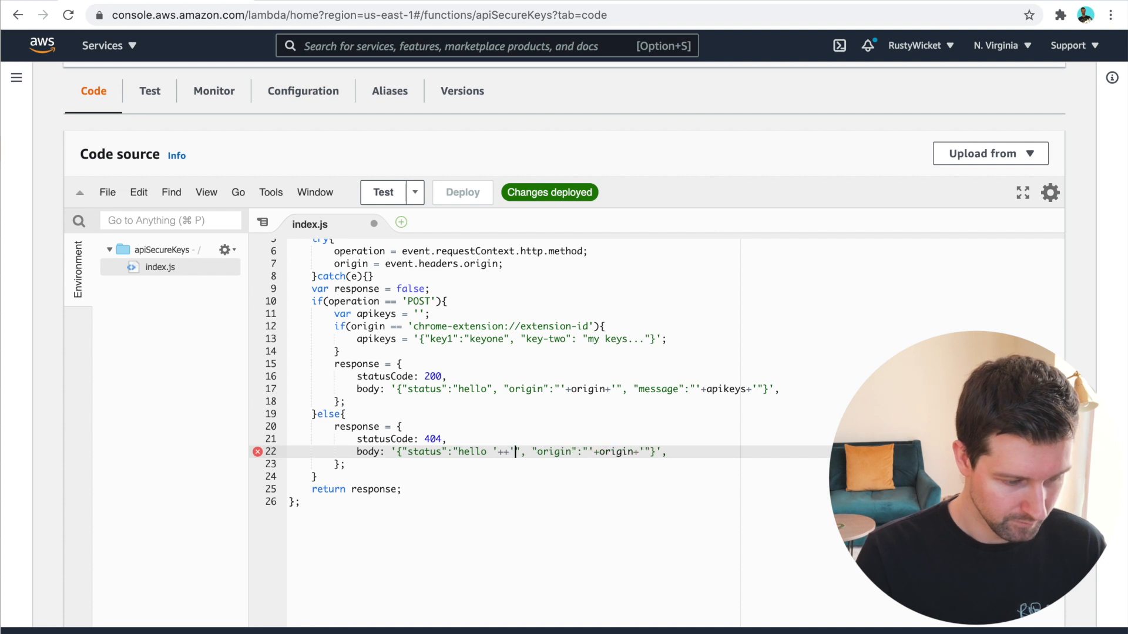
type("operation")
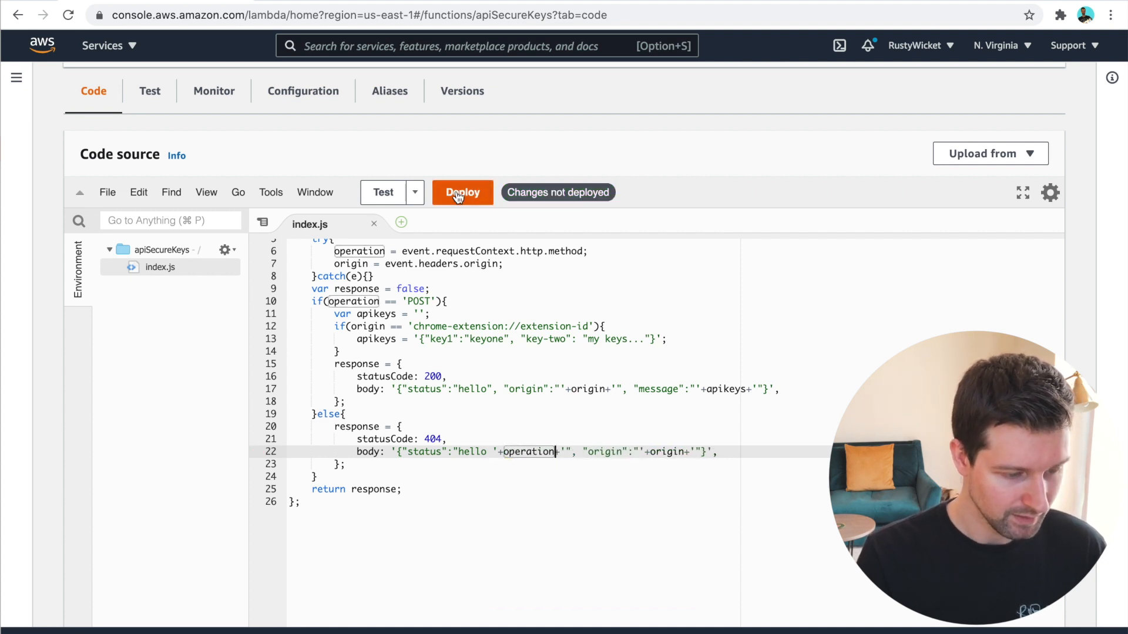
left_click(463, 191)
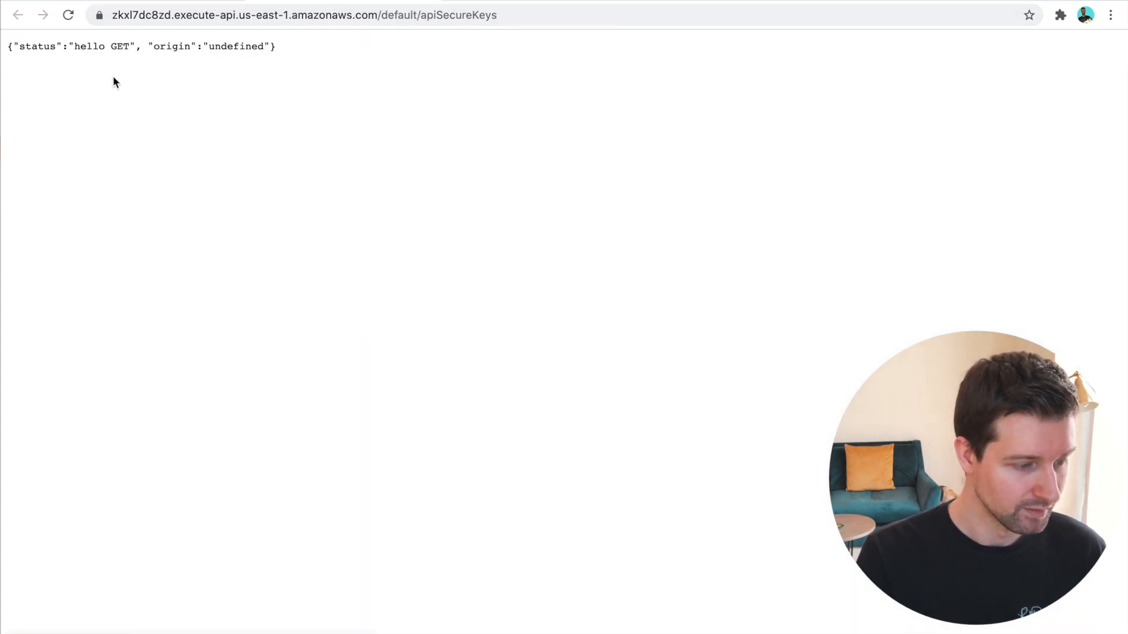
mouse_move(201, 117)
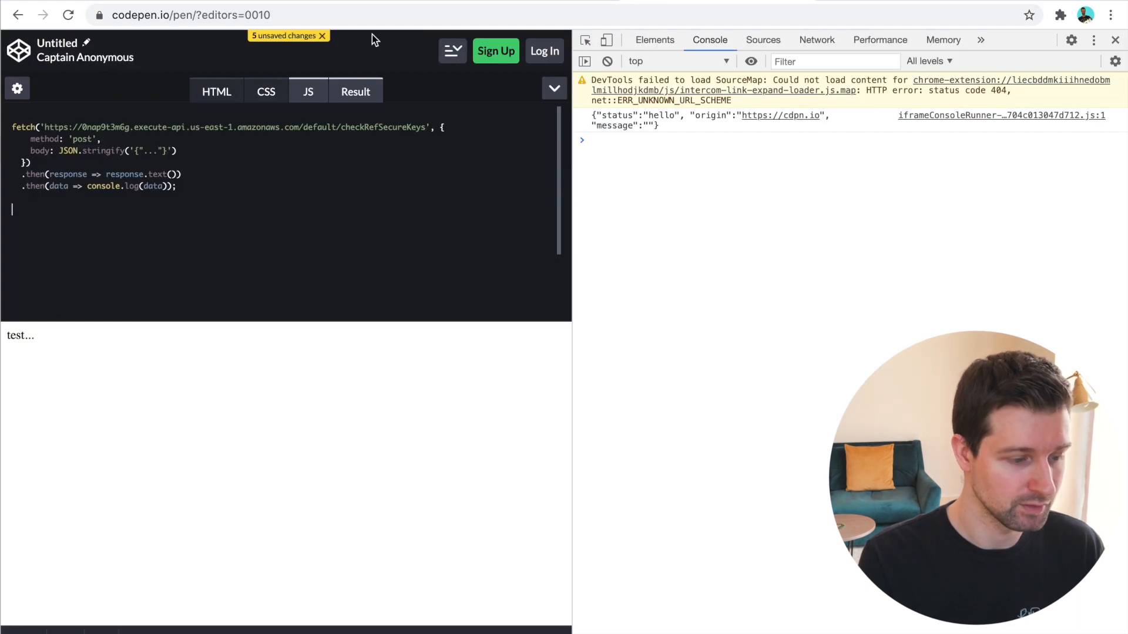
Step: Point the pen's fetch at the apiSecureKeys endpoint and check the console output
left_click(49, 120)
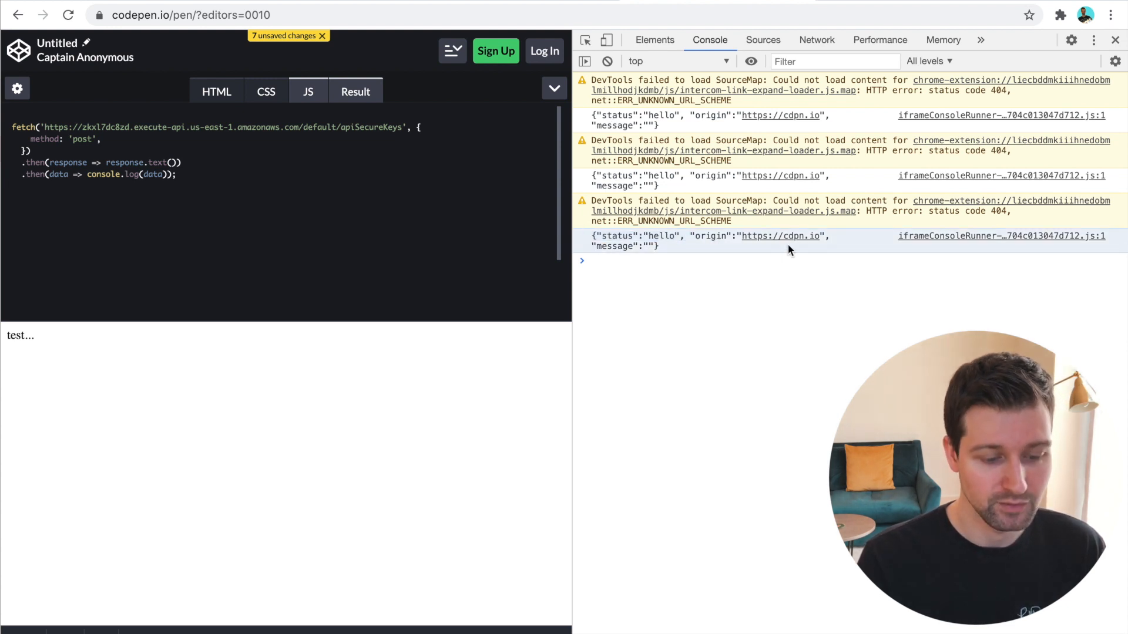
mouse_move(776, 244)
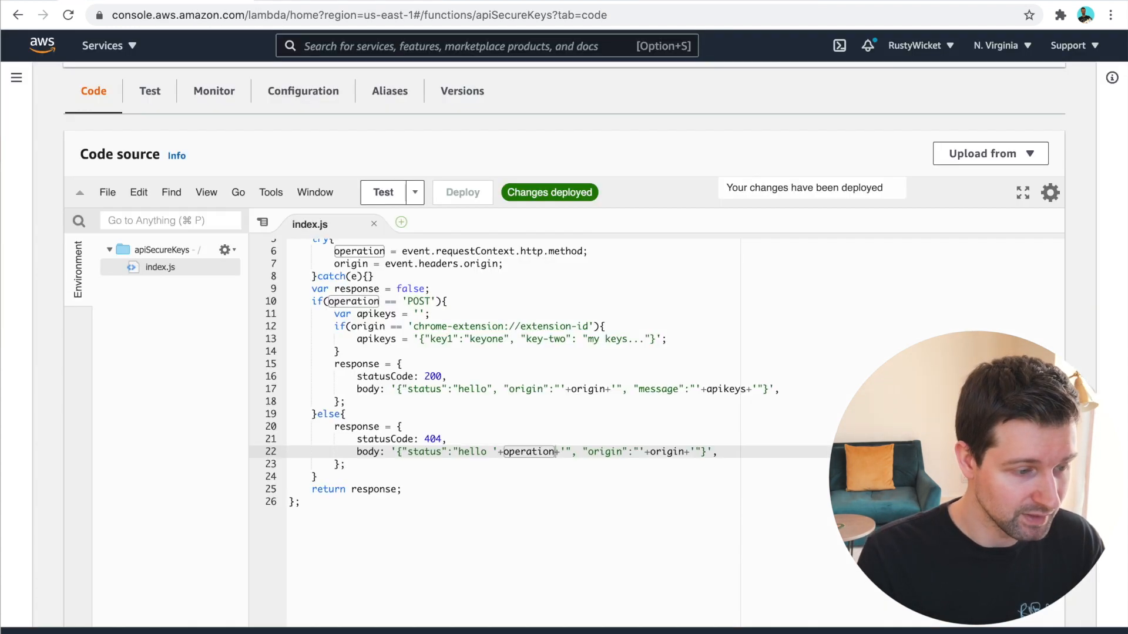
left_click(415, 325)
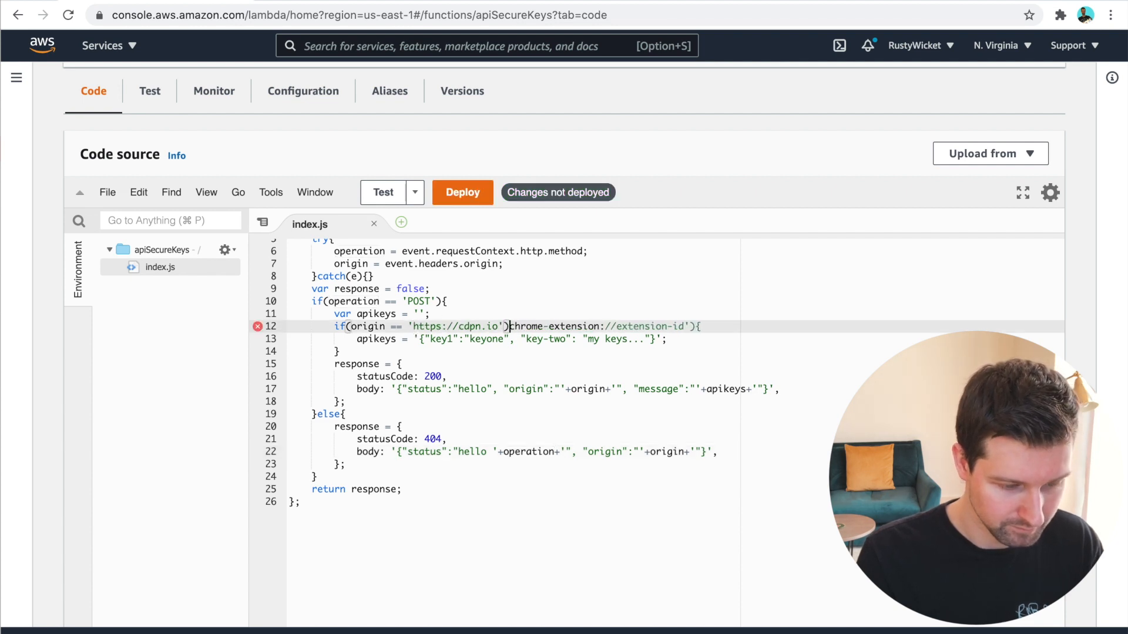
type("//")
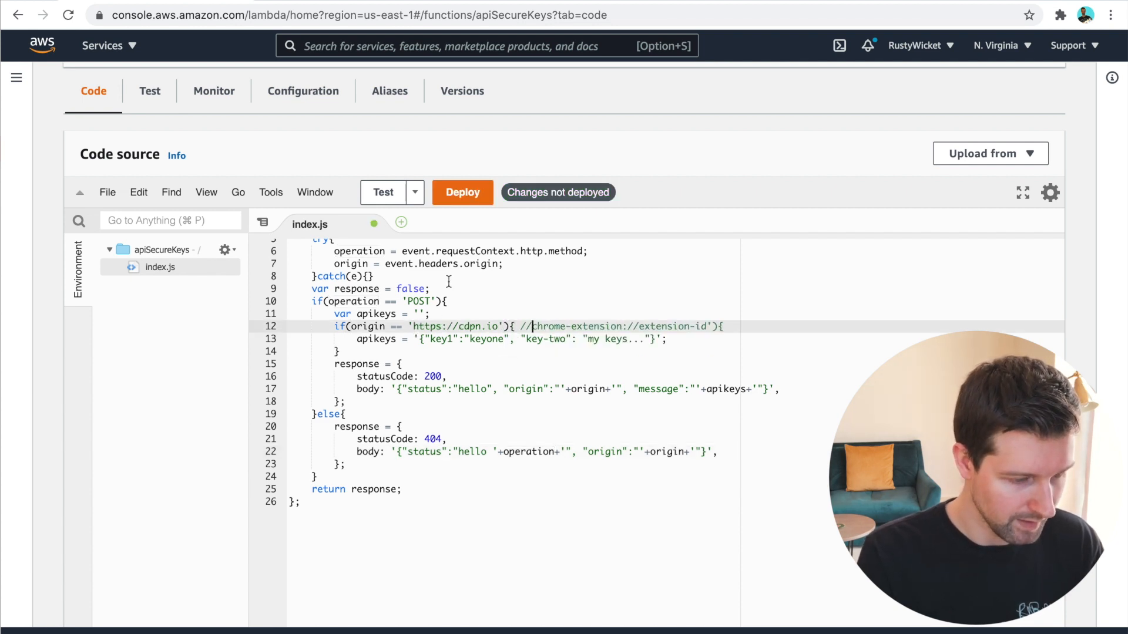
left_click(463, 192)
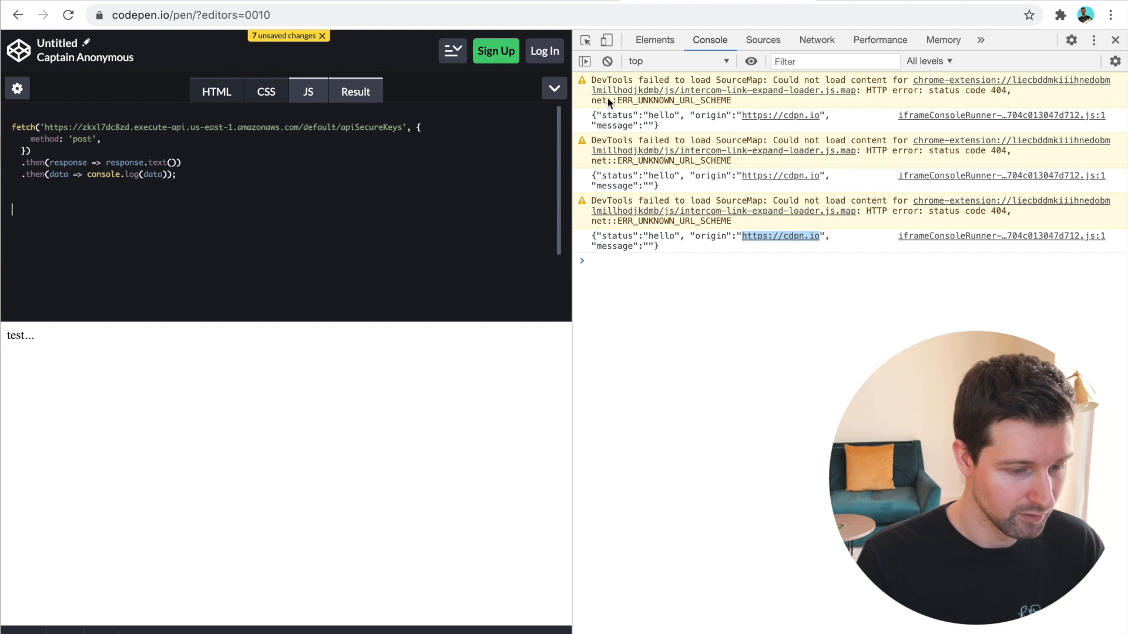
left_click(607, 59)
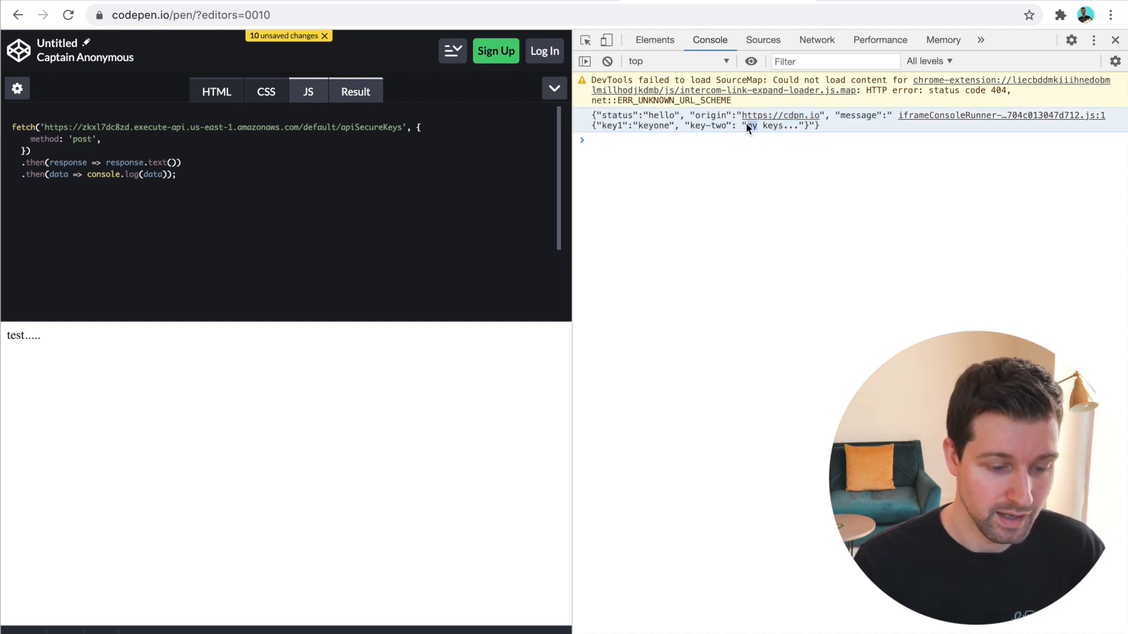
mouse_move(827, 127)
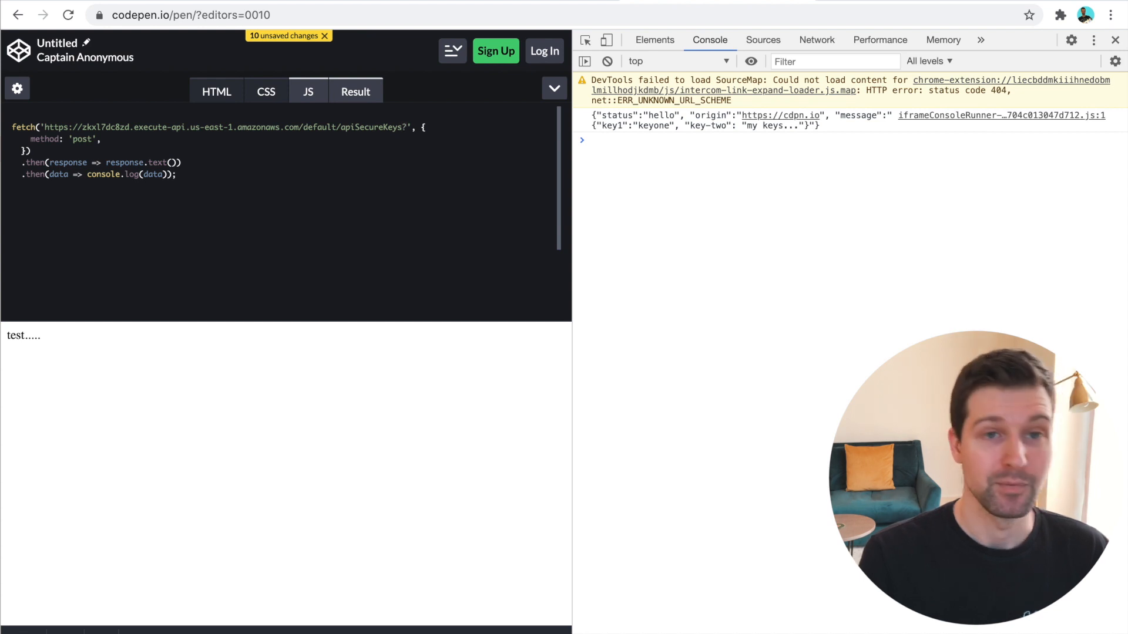
Step: Load the apiSecureKeys endpoint URL in a new Chrome tab to see the "hello GET" response with no keys
key("Backspace")
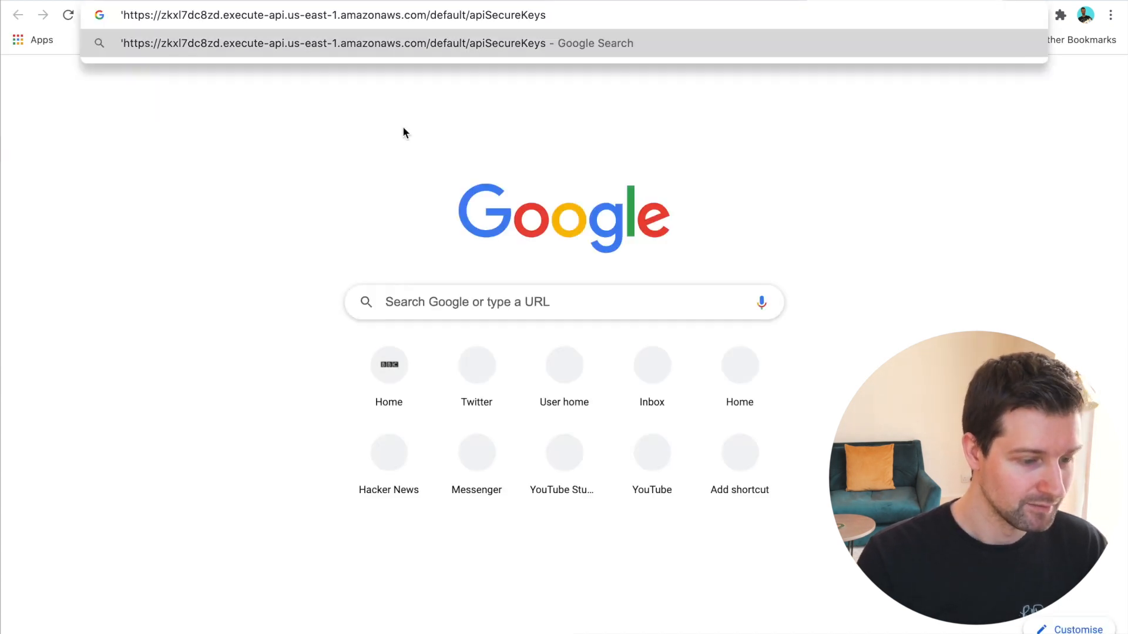
key("Return")
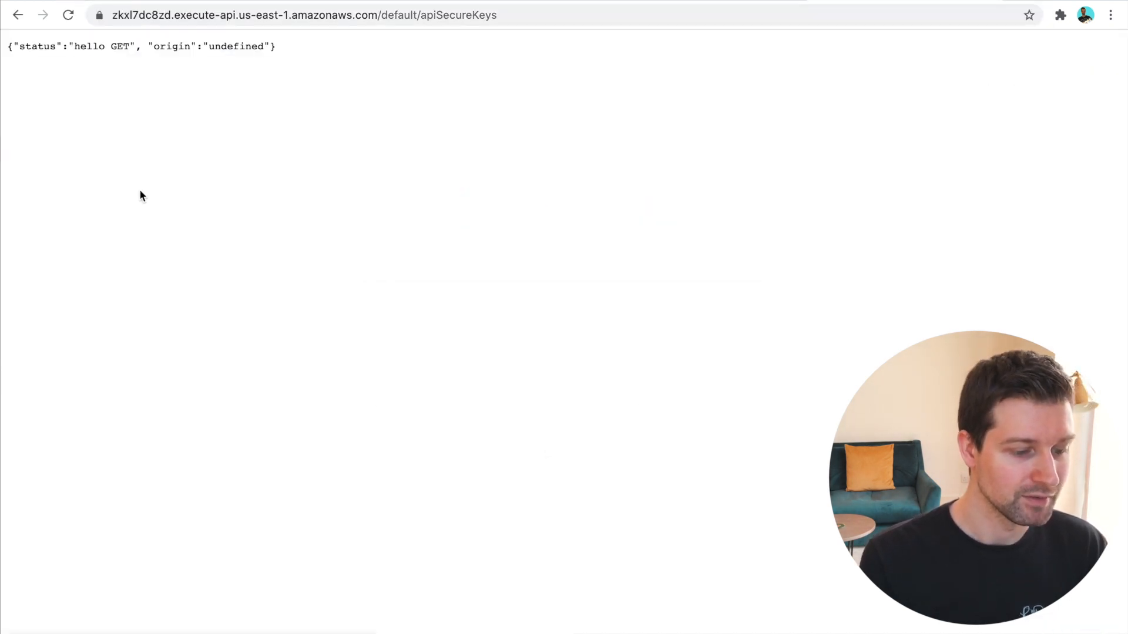
mouse_move(218, 141)
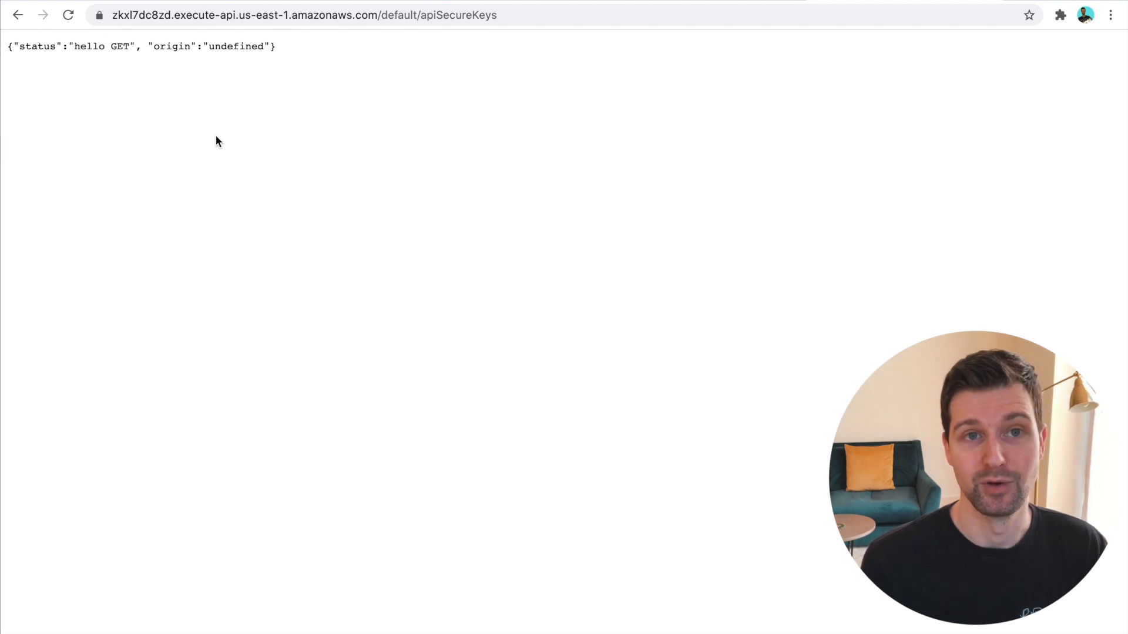